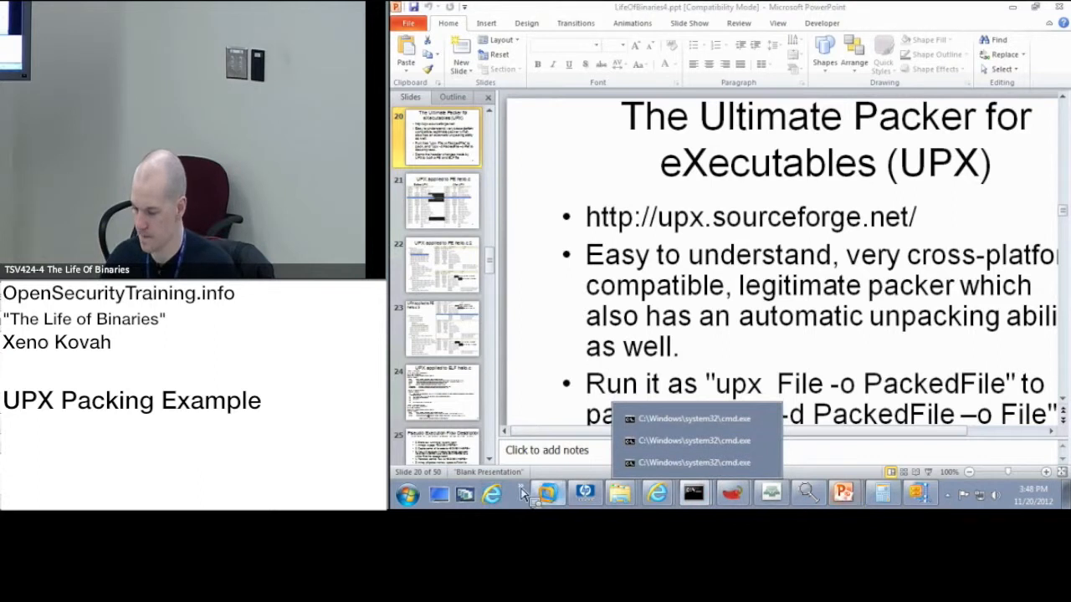
- Switch from the PowerPoint UPX slide to the Ubuntu virtual machine's terminal
{"action": "left_click", "coordinate": [545, 492]}
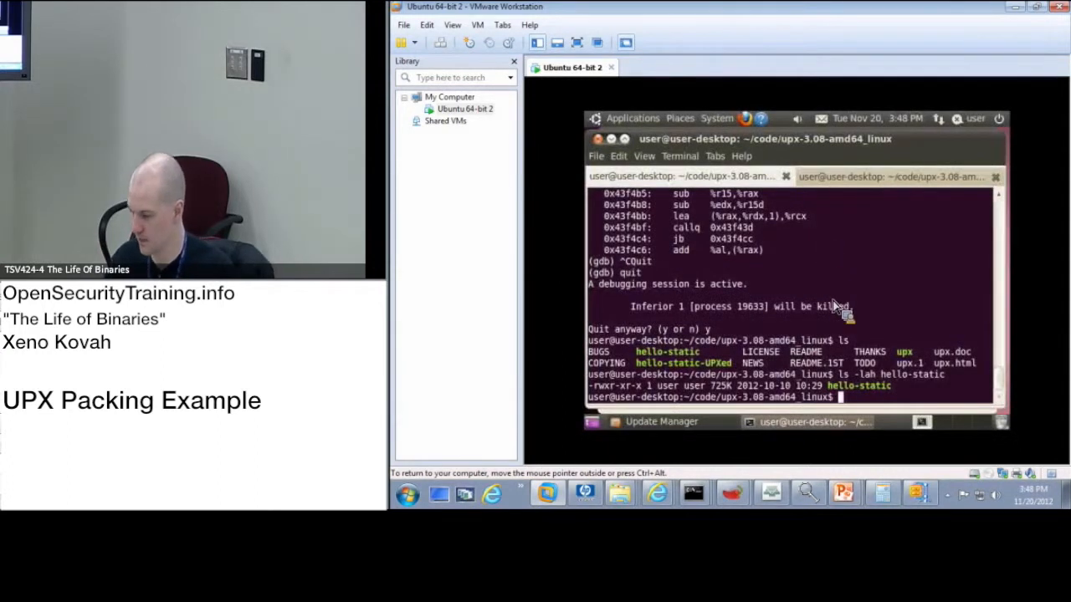
- Run upx on hello-static, producing hello-static-UPXed2 at about 39% size, checking with ls
{"action": "double_click", "coordinate": [850, 385]}
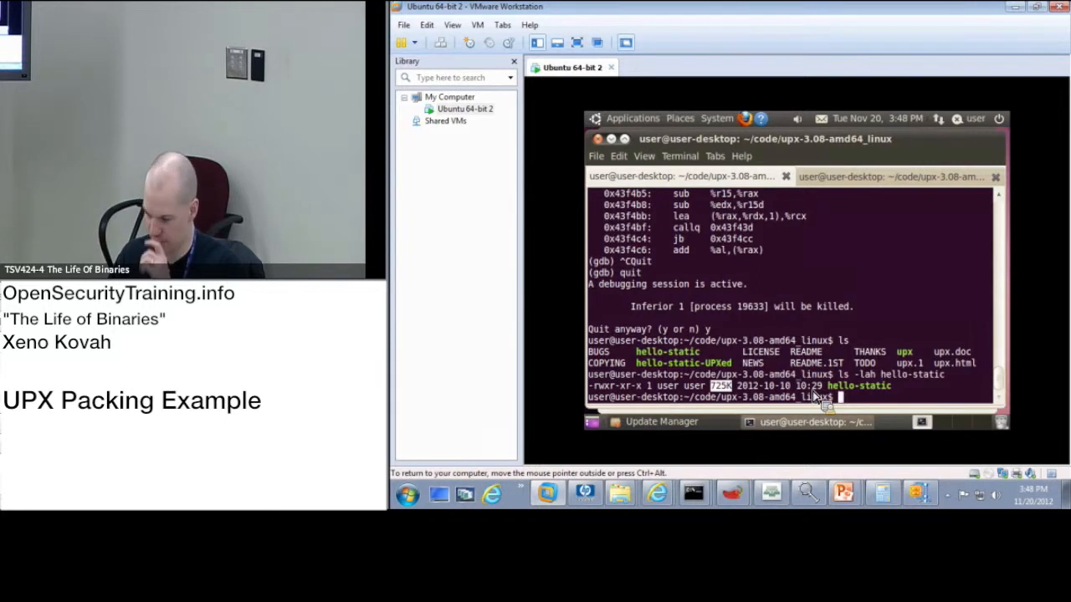
{"action": "type", "text": "upx -d"}
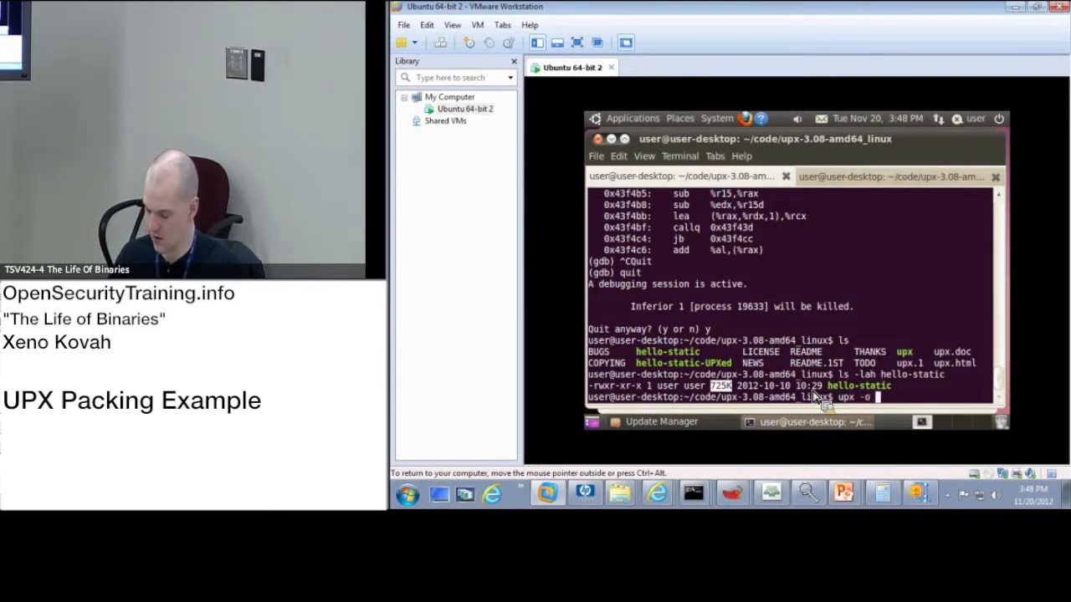
{"action": "type", "text": "hello-static-u"}
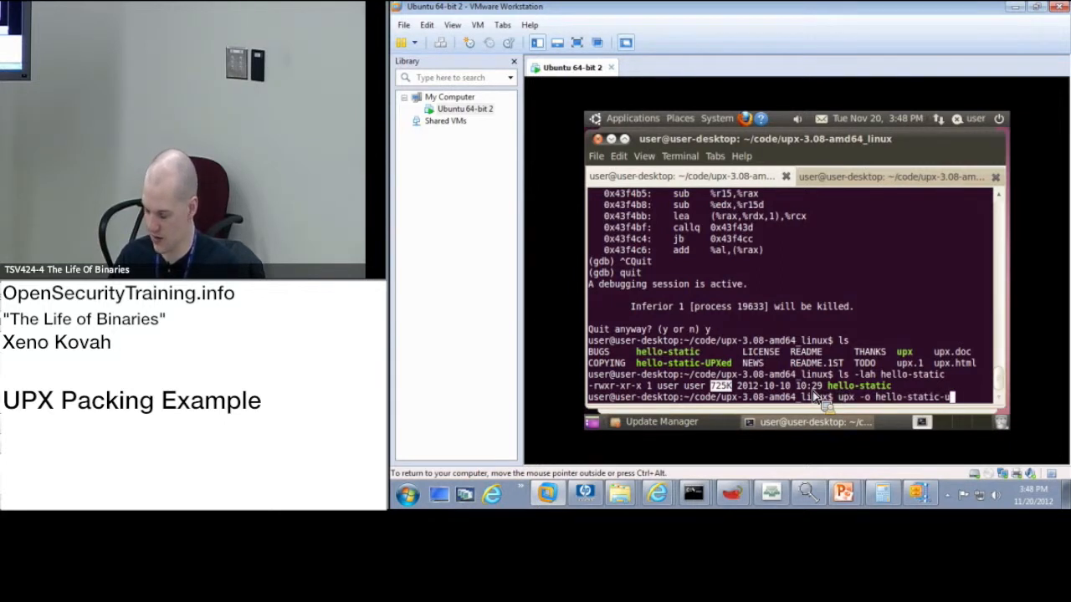
{"action": "type", "text": "PXed U"}
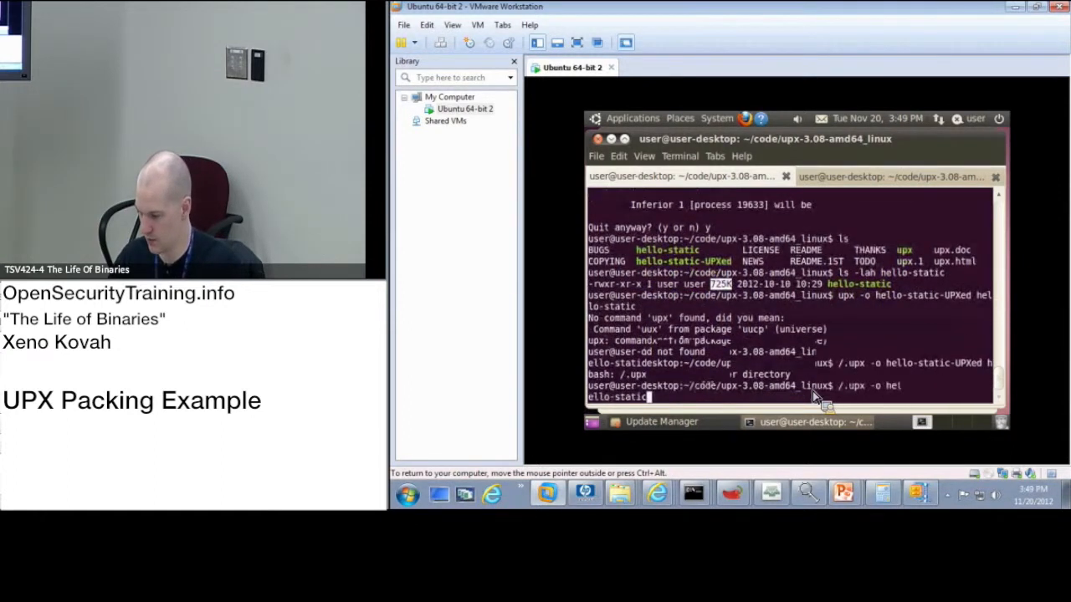
{"action": "key", "text": "Return"}
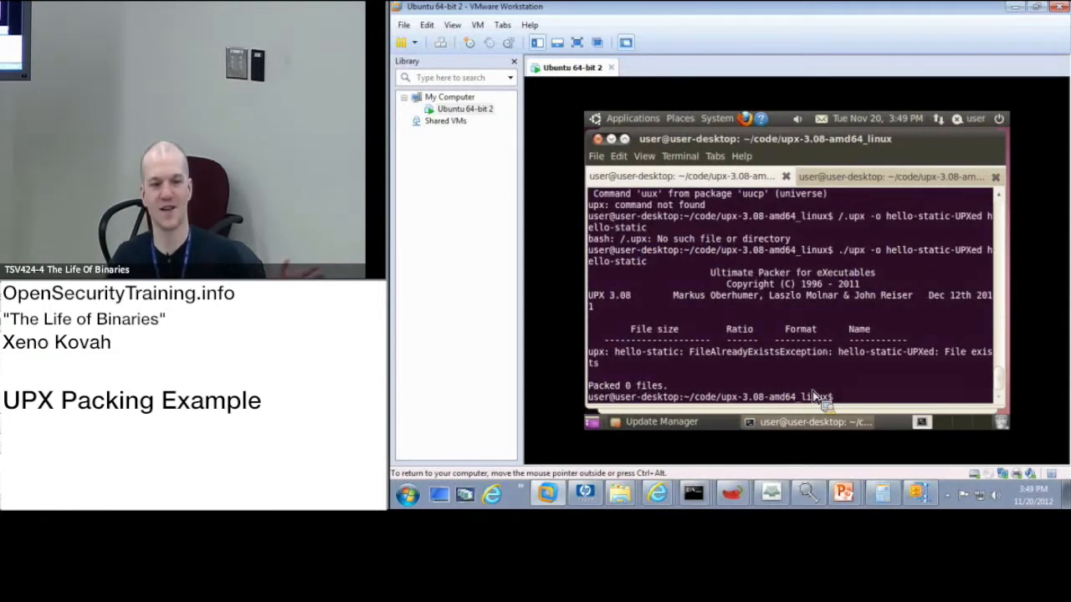
{"action": "type", "text": "ls"}
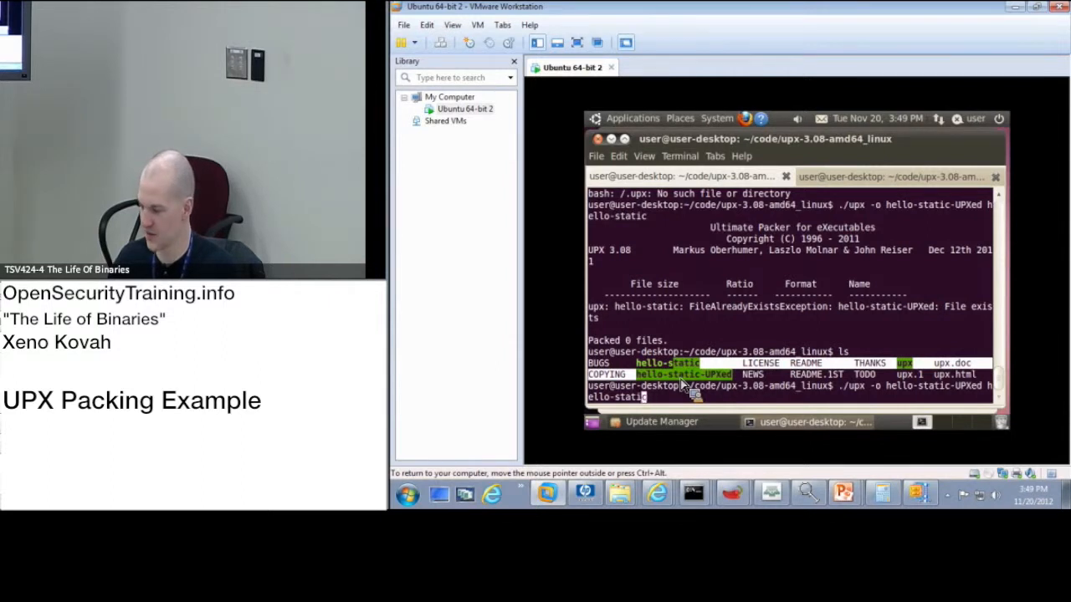
{"action": "key", "text": "Return"}
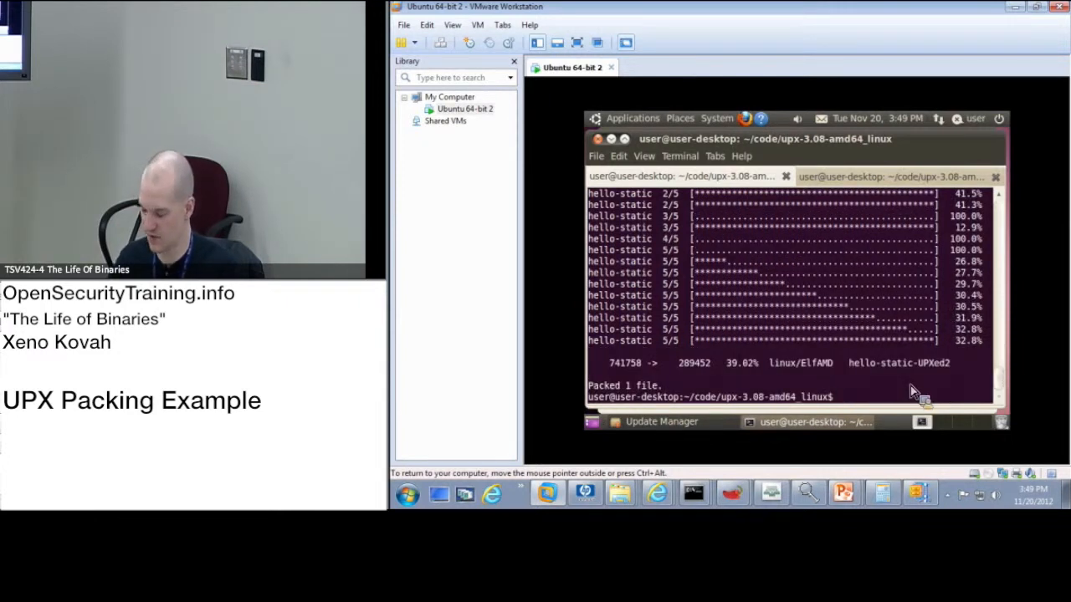
- Begin the readelf command to list hello-static's six ELF program headers
{"action": "type", "text": "d"}
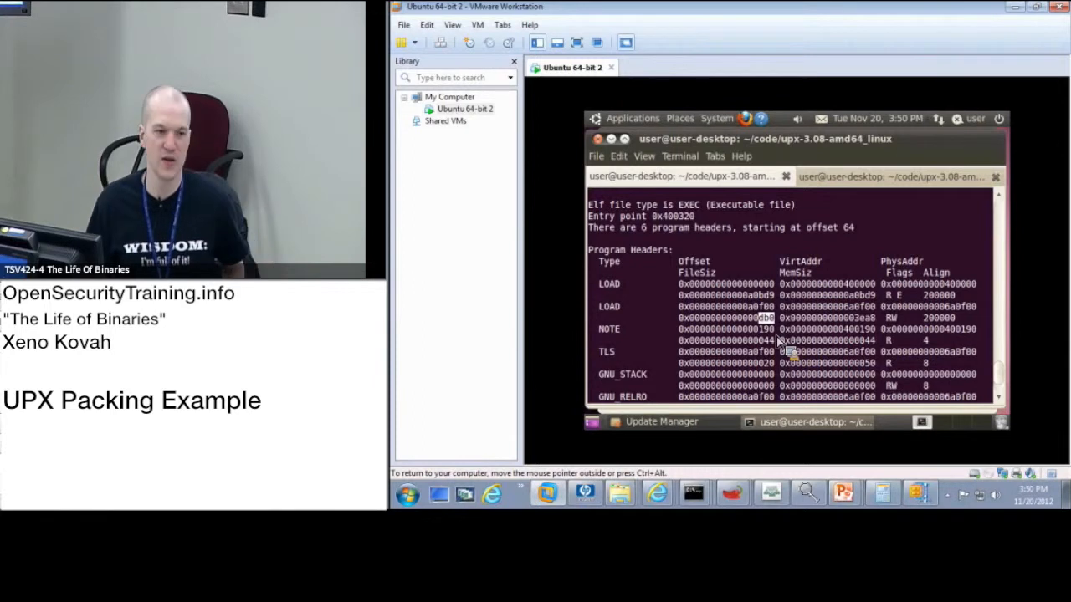
{"action": "mouse_move", "coordinate": [845, 309]}
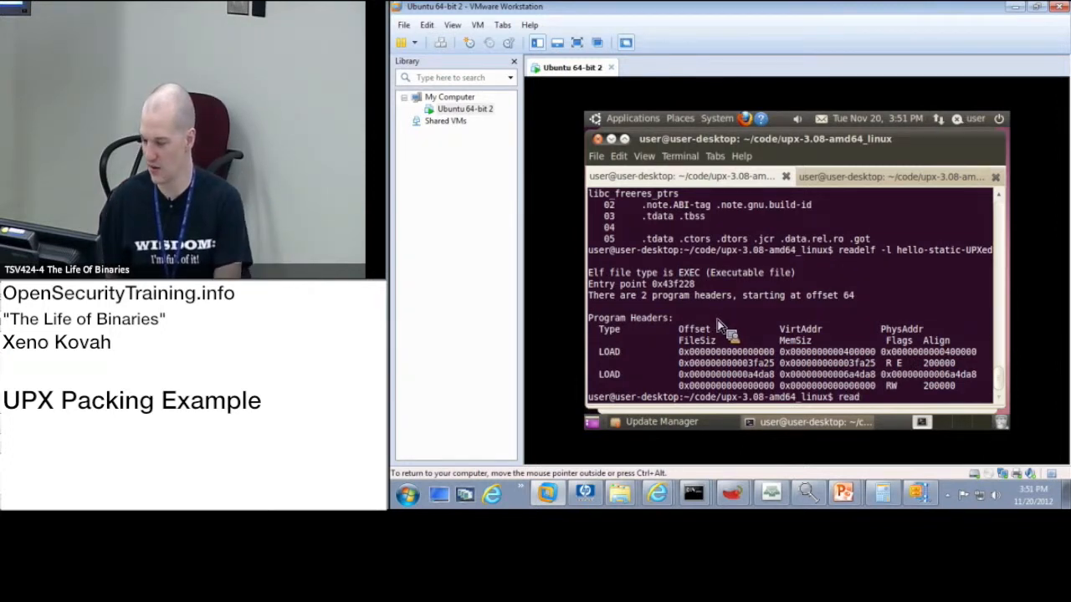
- Run readelf -h on the packed hello-static binary to show two program headers and zero sections
{"action": "type", "text": "readelf -h"}
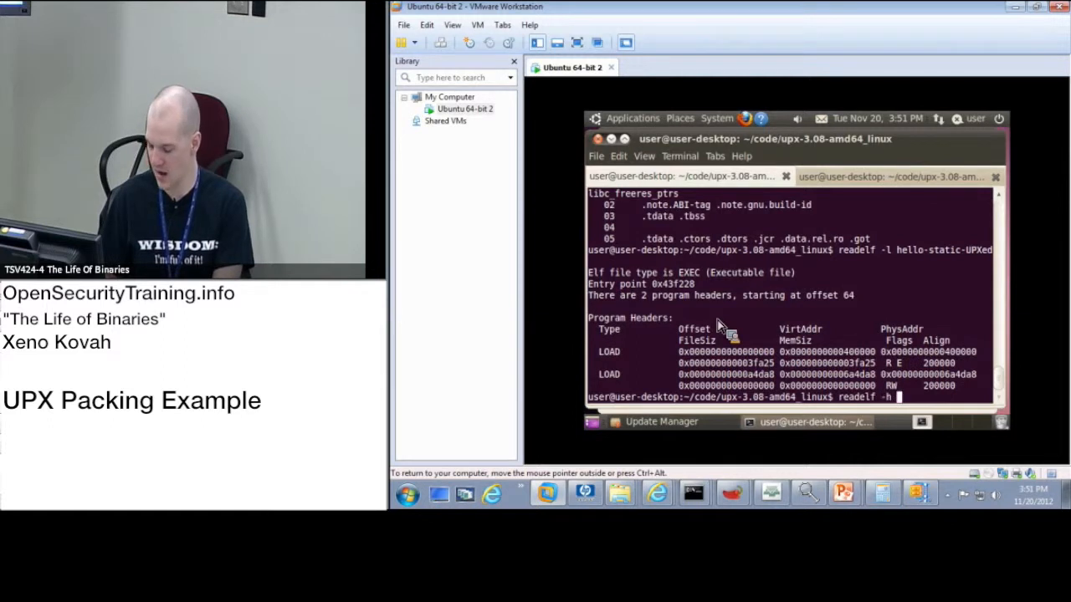
{"action": "type", "text": "hello-static"}
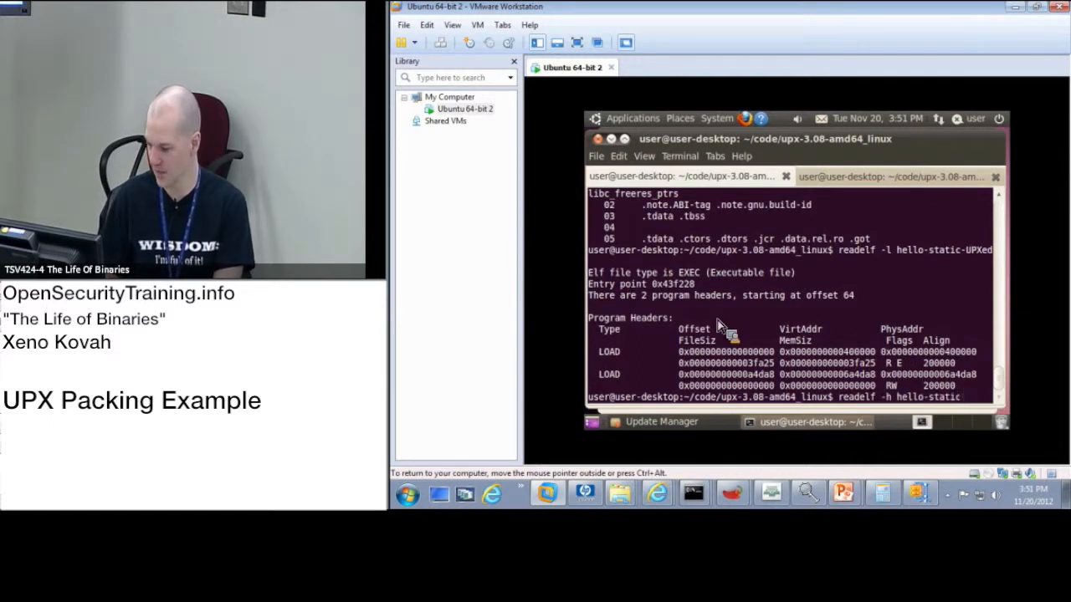
{"action": "key", "text": "Return"}
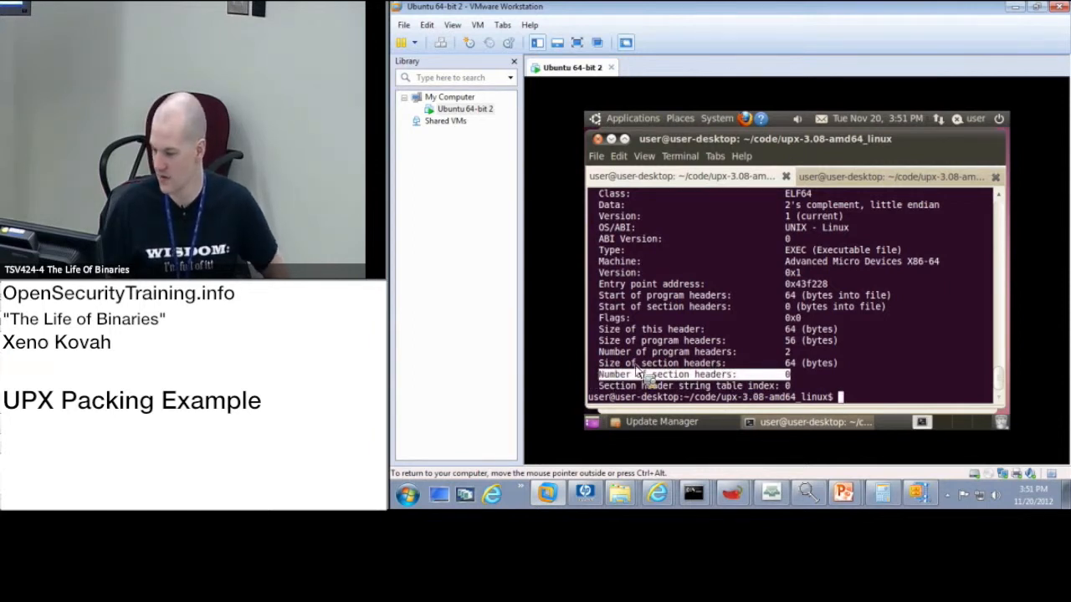
{"action": "mouse_move", "coordinate": [678, 314]}
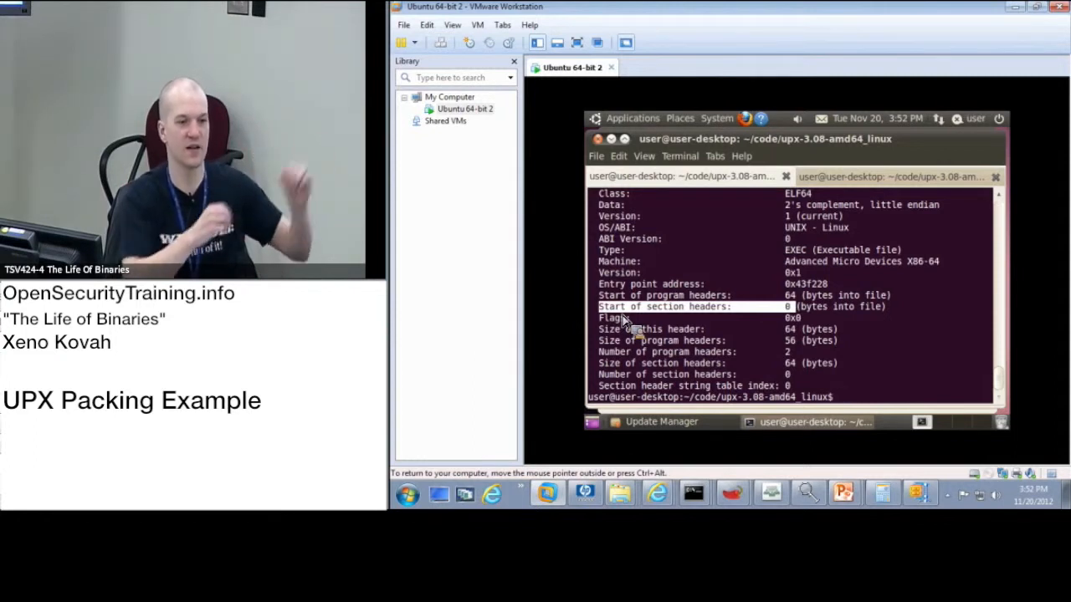
- Run readelf -l hello-static-UPXed to list its two LOAD program headers
{"action": "type", "text": "readelf -l hello-static-UPXed"}
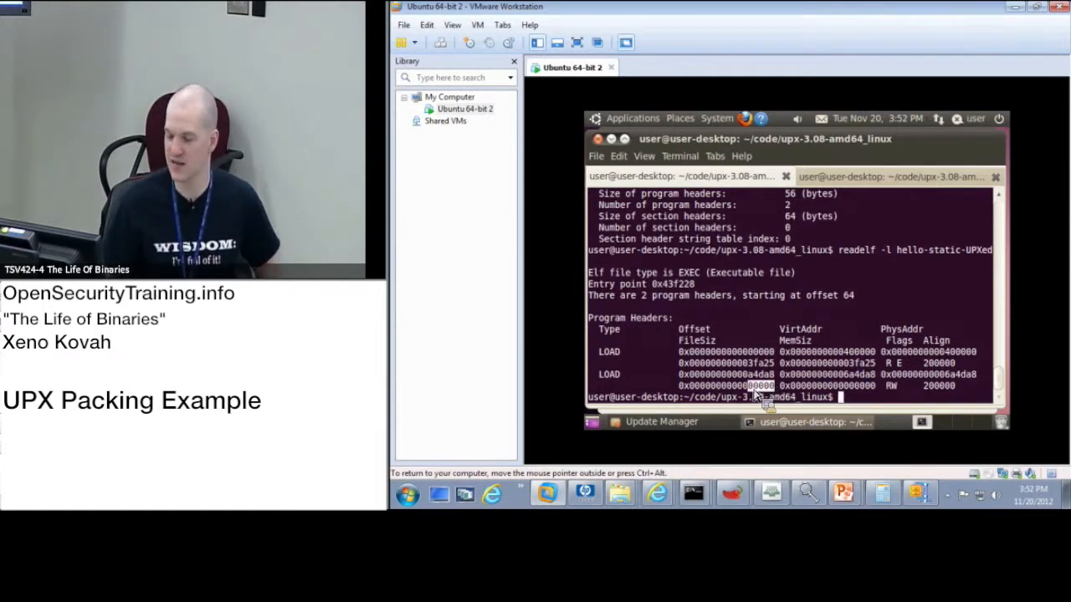
{"action": "mouse_move", "coordinate": [850, 398]}
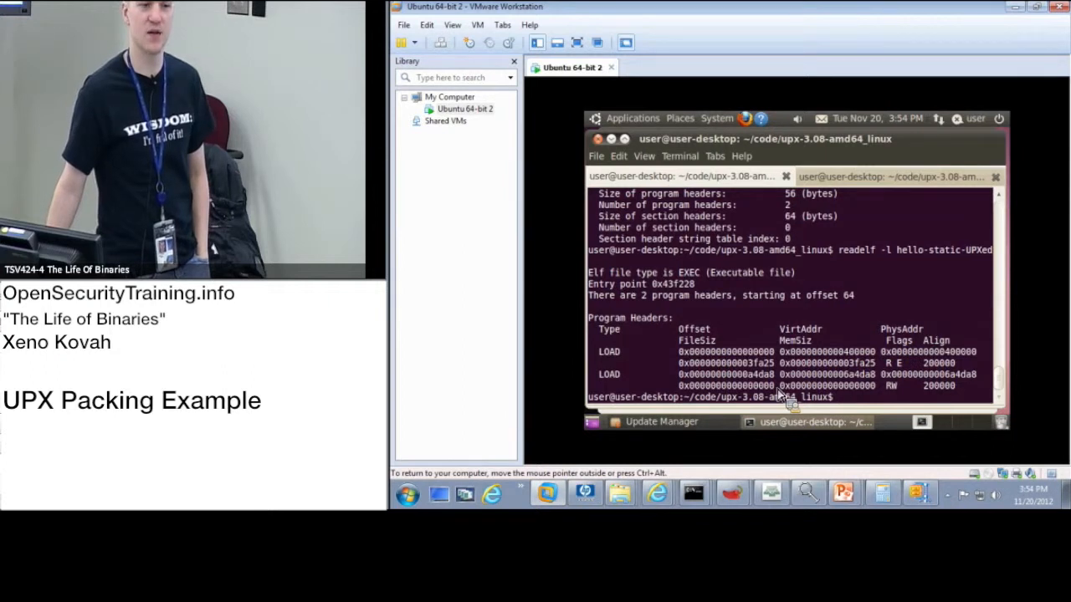
{"action": "mouse_move", "coordinate": [761, 372]}
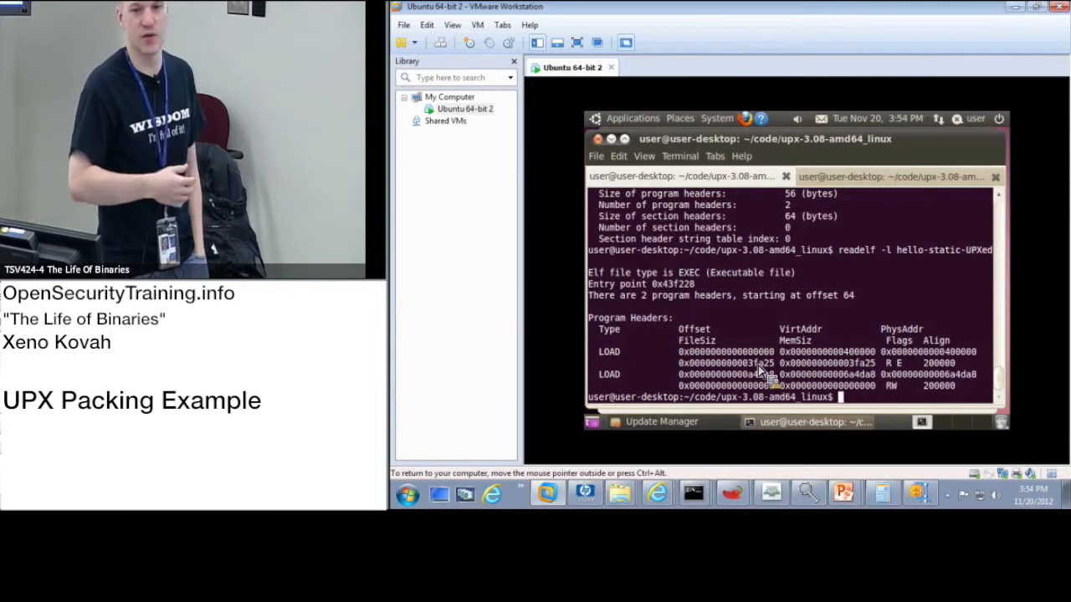
{"action": "mouse_move", "coordinate": [833, 338]}
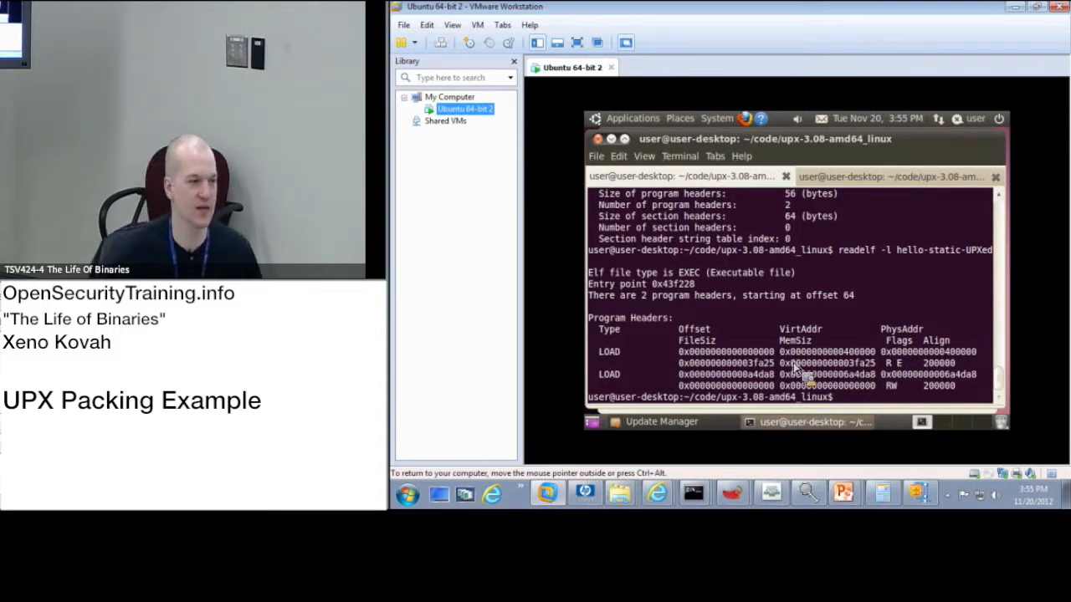
{"action": "mouse_move", "coordinate": [753, 328]}
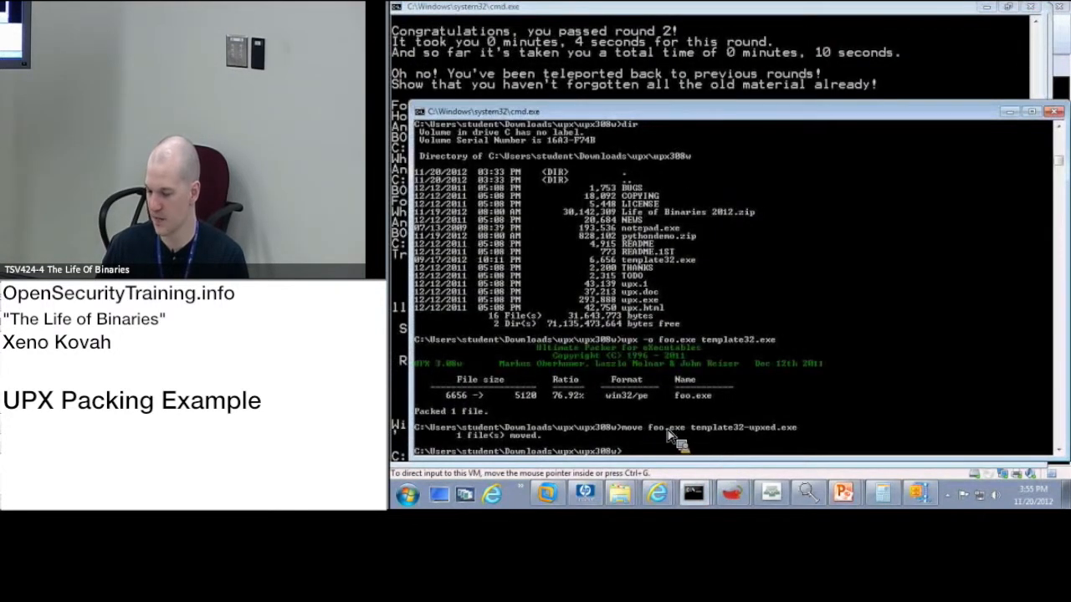
{"action": "mouse_move", "coordinate": [756, 435]}
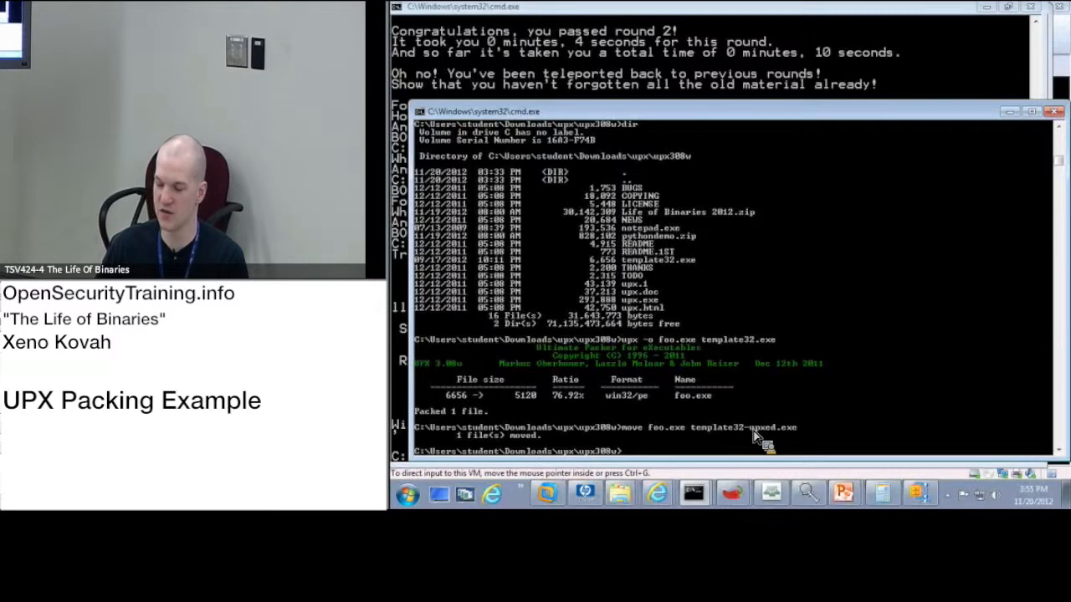
{"action": "mouse_move", "coordinate": [606, 388]}
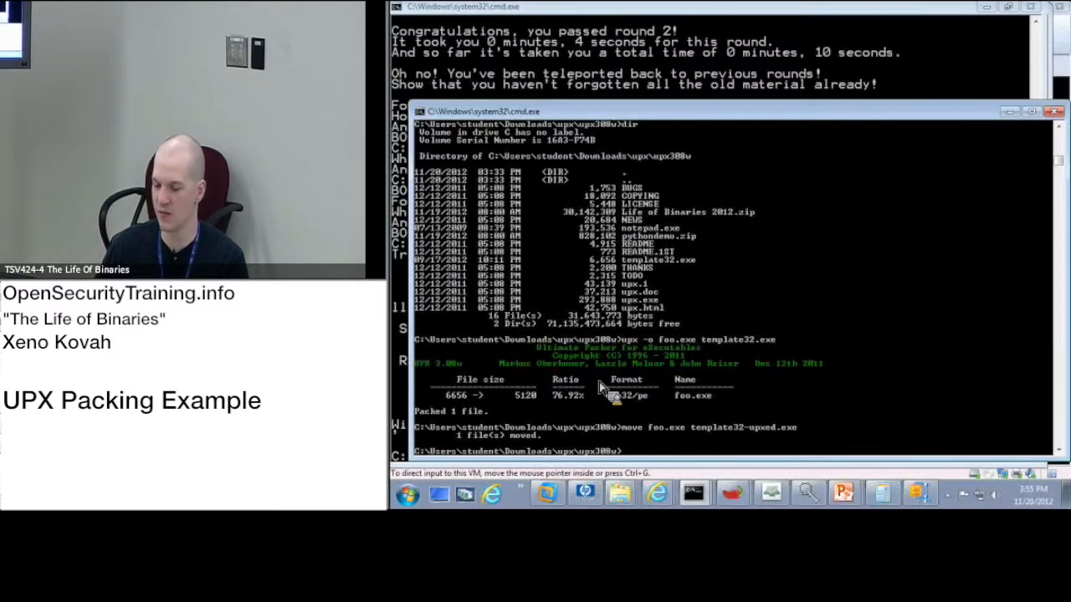
{"action": "mouse_move", "coordinate": [569, 410]}
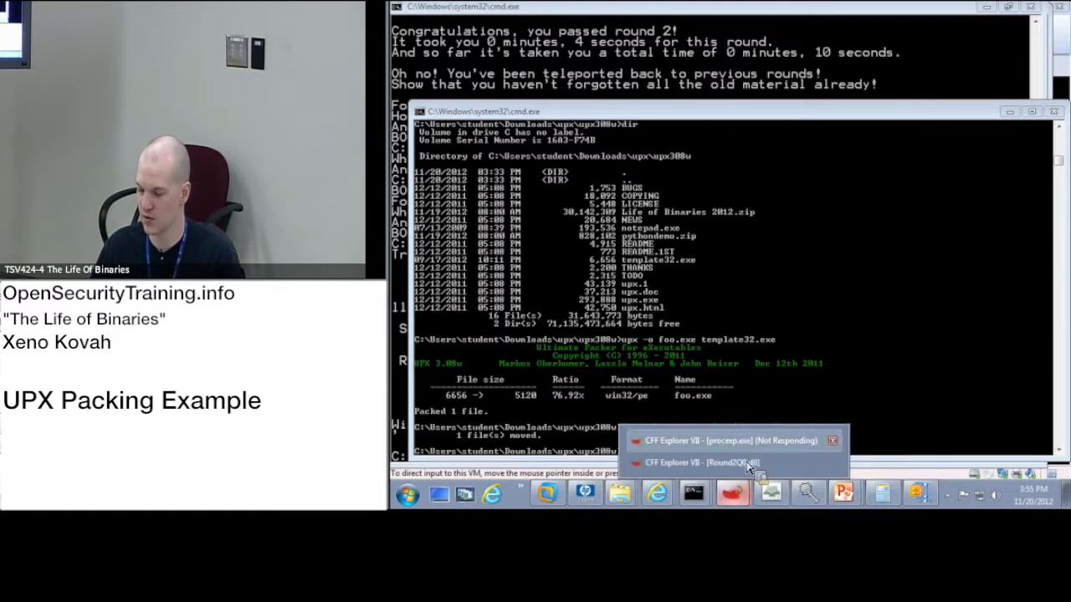
- In CFF Explorer load template32.exe and template32-upxed.exe and view the original's file info
{"action": "left_click", "coordinate": [728, 441]}
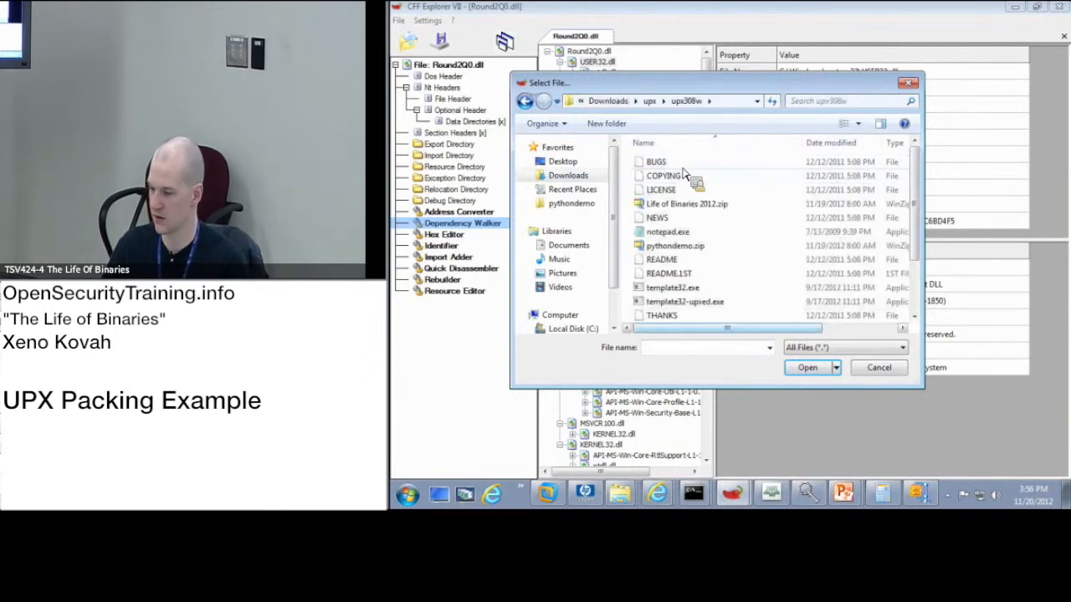
{"action": "left_click", "coordinate": [807, 368]}
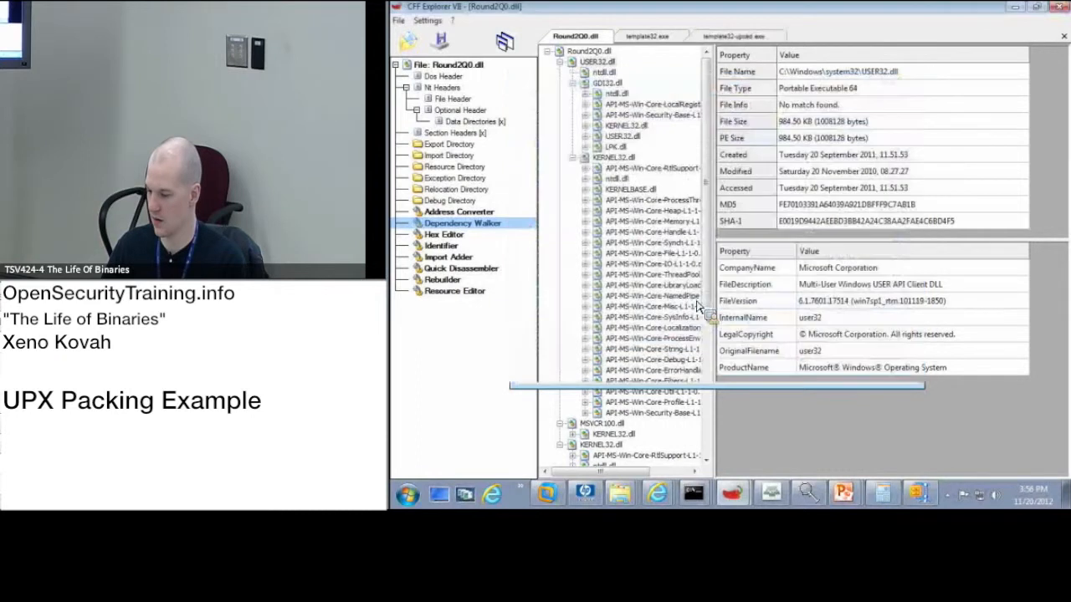
{"action": "left_click", "coordinate": [647, 37]}
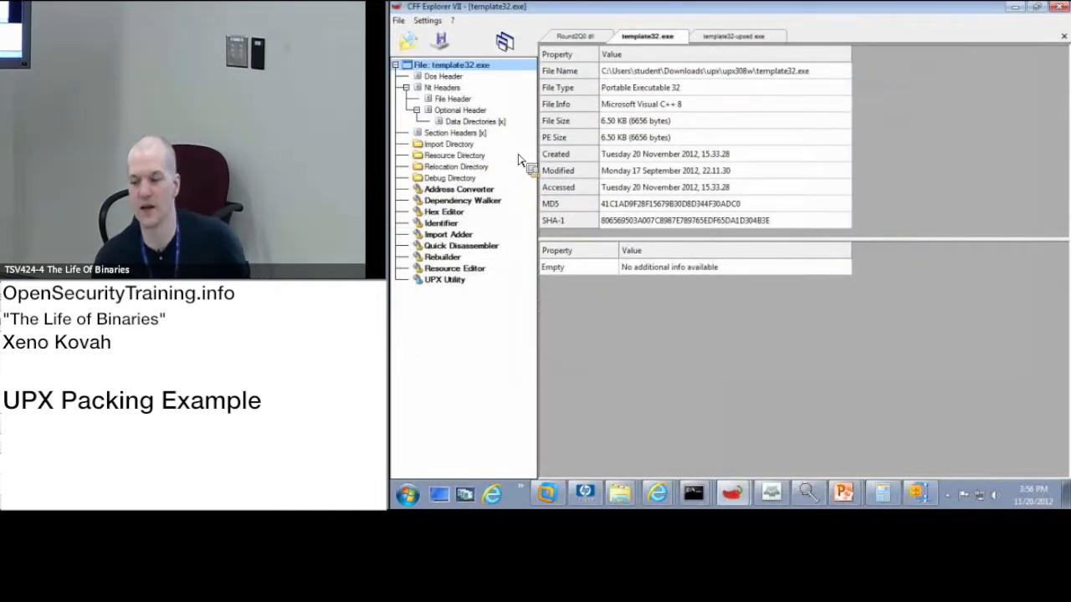
- View template32.exe's .text/.rdata/.data/.rsrc/.reloc section headers, then the packed file's
{"action": "left_click", "coordinate": [455, 133]}
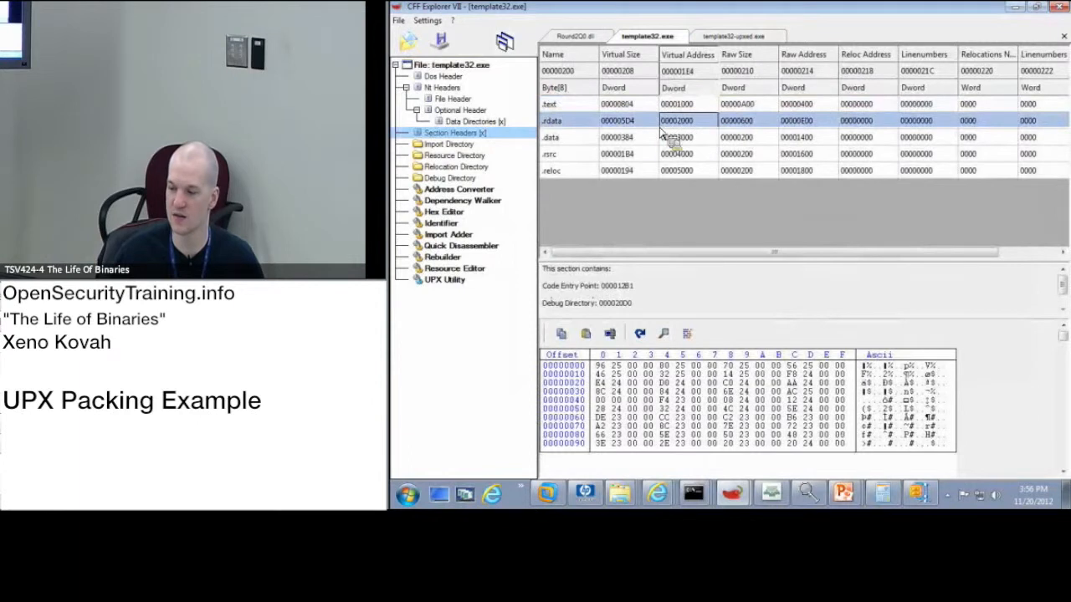
{"action": "left_click", "coordinate": [678, 137]}
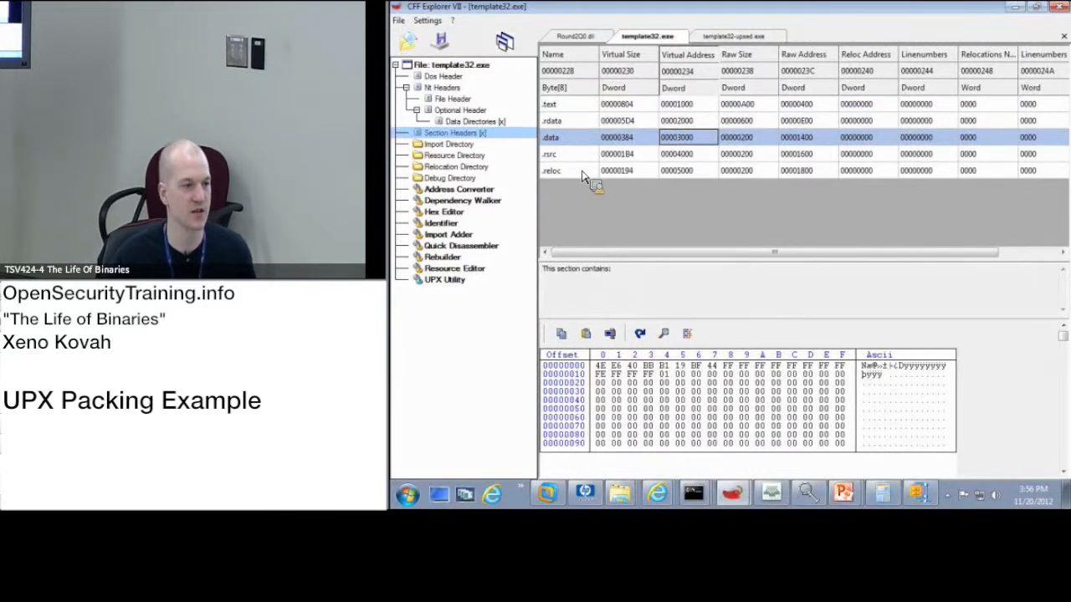
{"action": "left_click", "coordinate": [737, 37]}
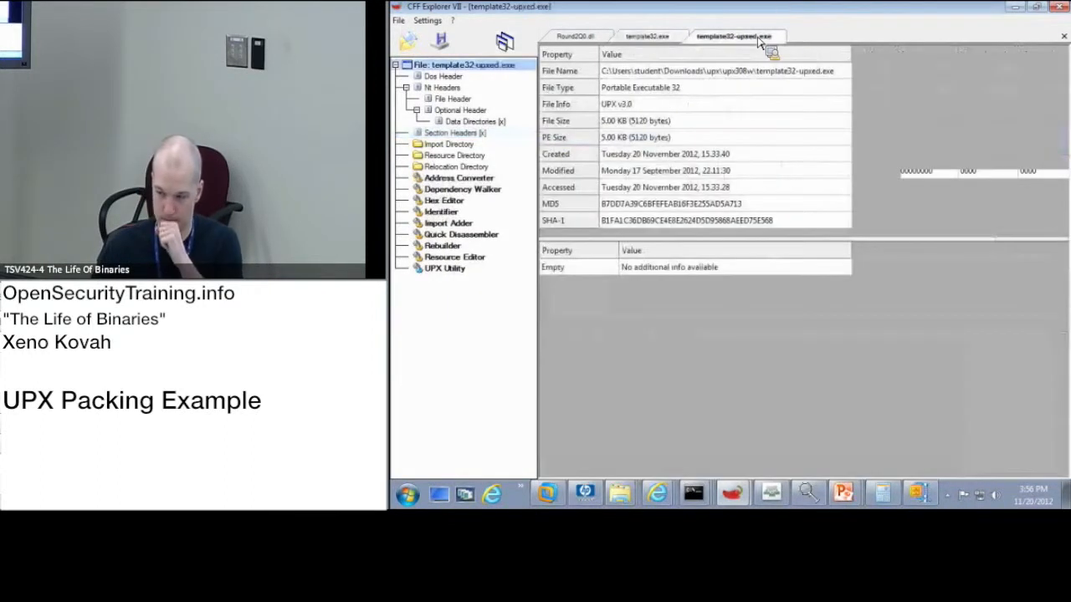
{"action": "left_click", "coordinate": [455, 132]}
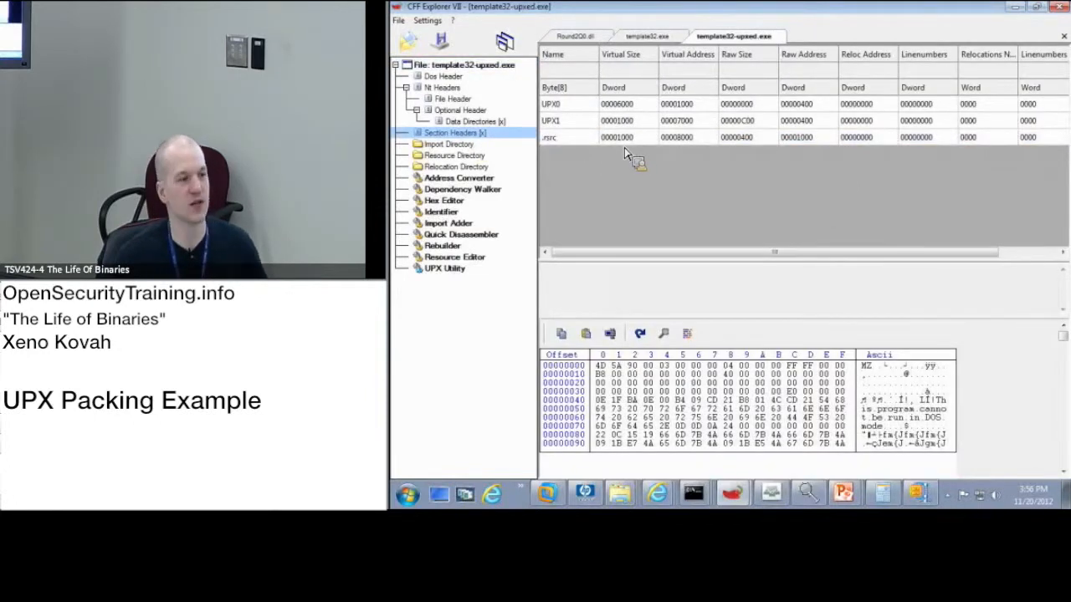
- Compare the UPX0 and UPX1 section sizes, then return to template32.exe's section headers
{"action": "left_click", "coordinate": [550, 103]}
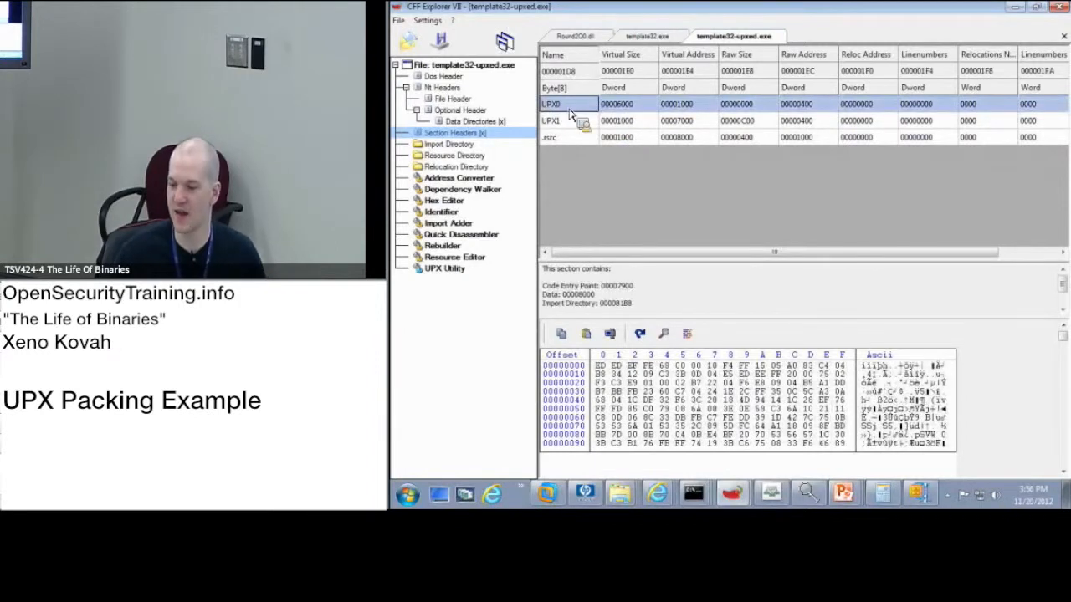
{"action": "left_click", "coordinate": [569, 121]}
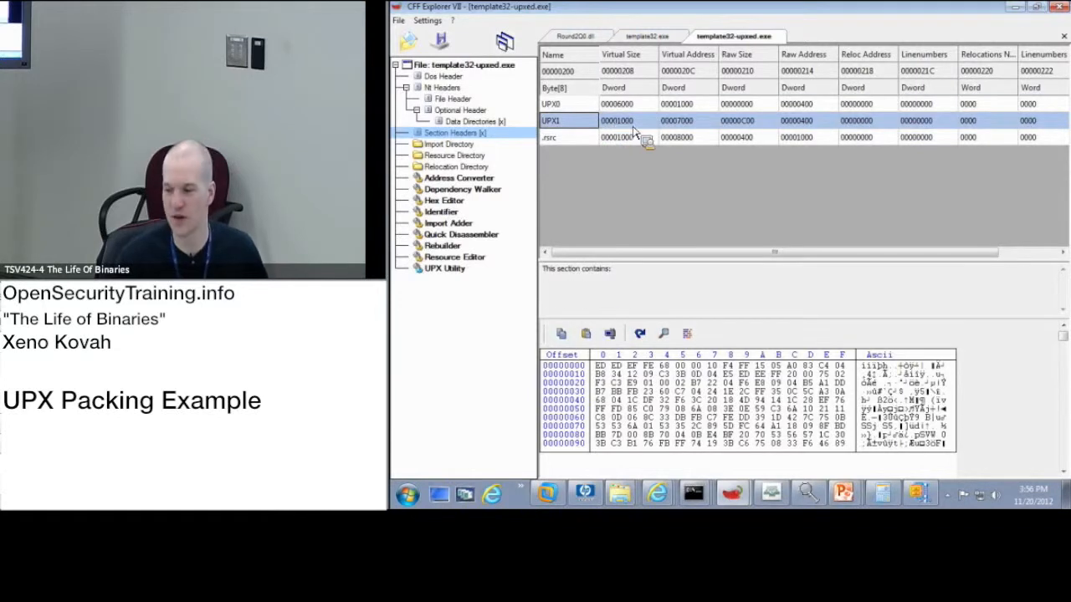
{"action": "left_click", "coordinate": [586, 104]}
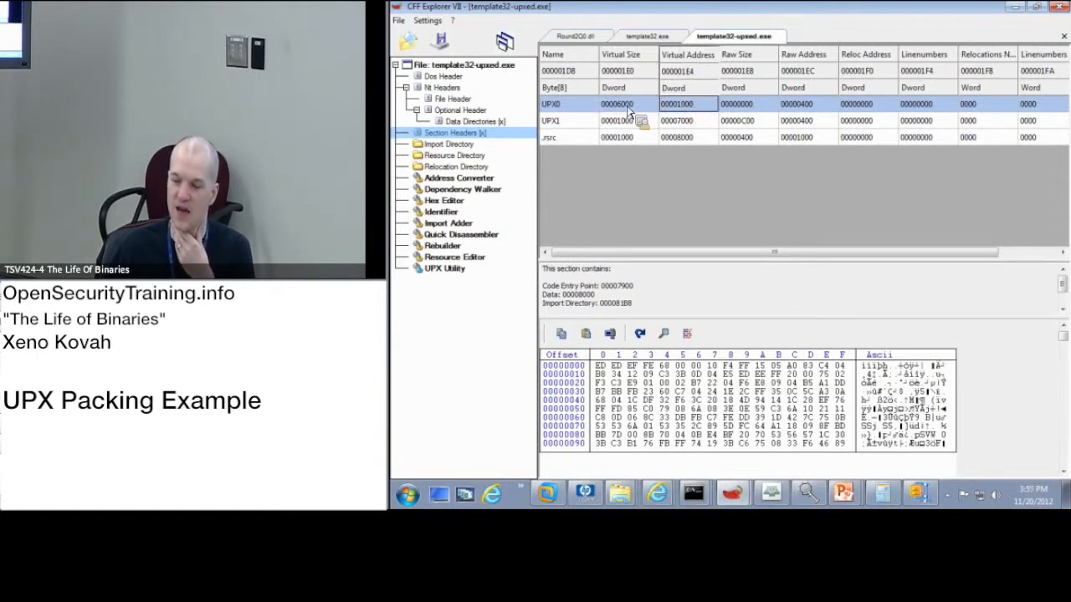
{"action": "left_click", "coordinate": [645, 36]}
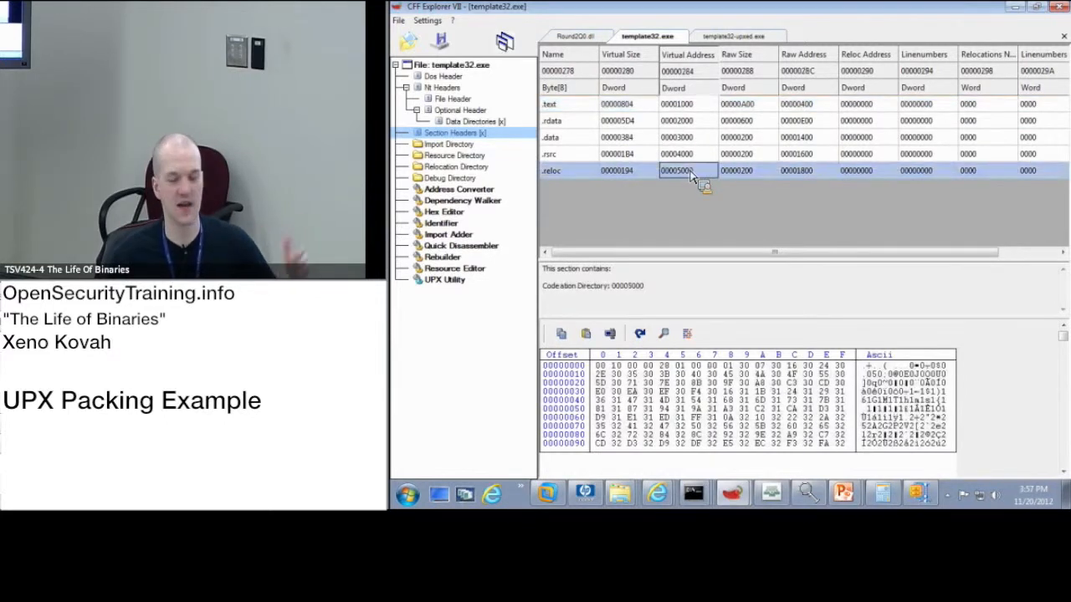
{"action": "left_click", "coordinate": [678, 171]}
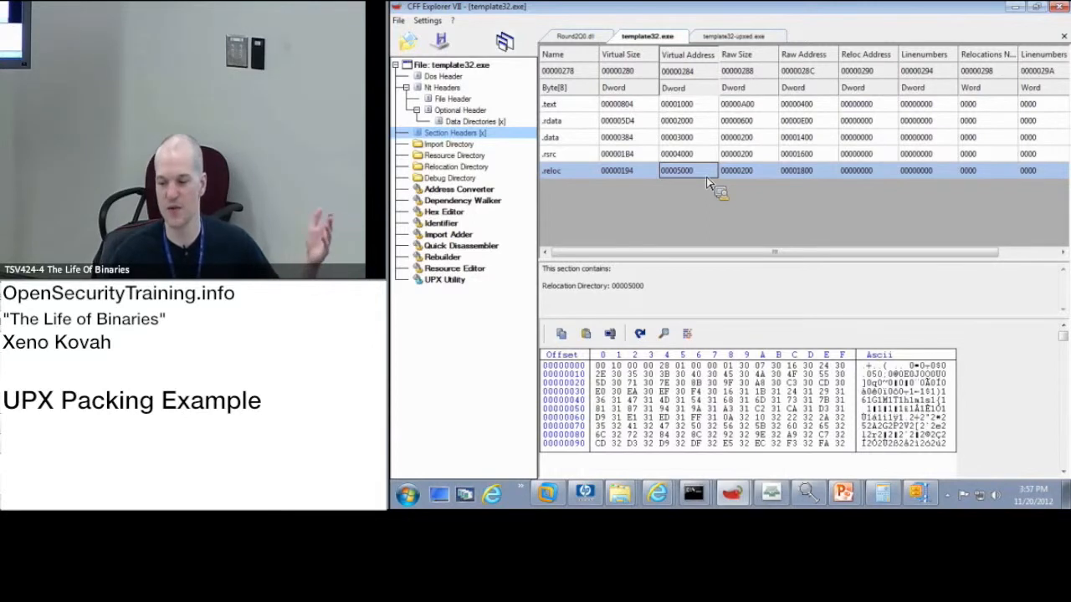
{"action": "mouse_move", "coordinate": [683, 185]}
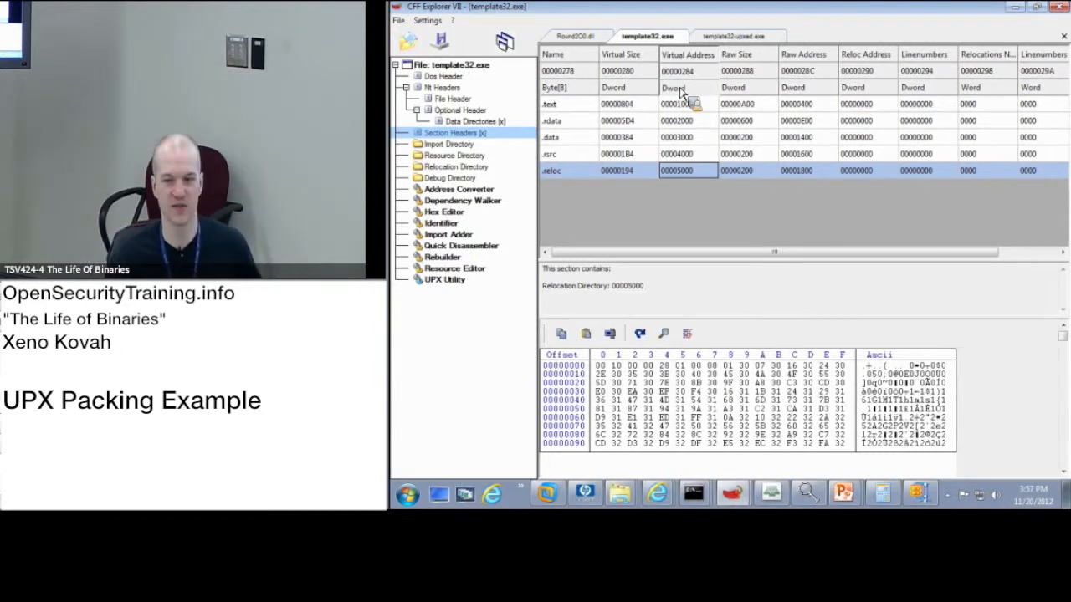
{"action": "left_click", "coordinate": [736, 37]}
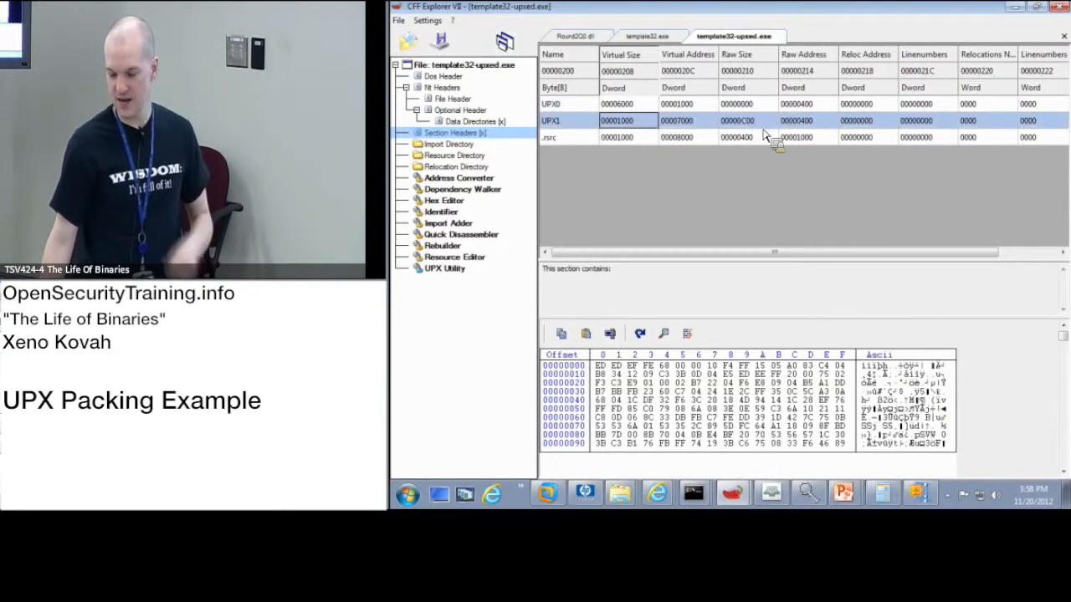
{"action": "mouse_move", "coordinate": [761, 137]}
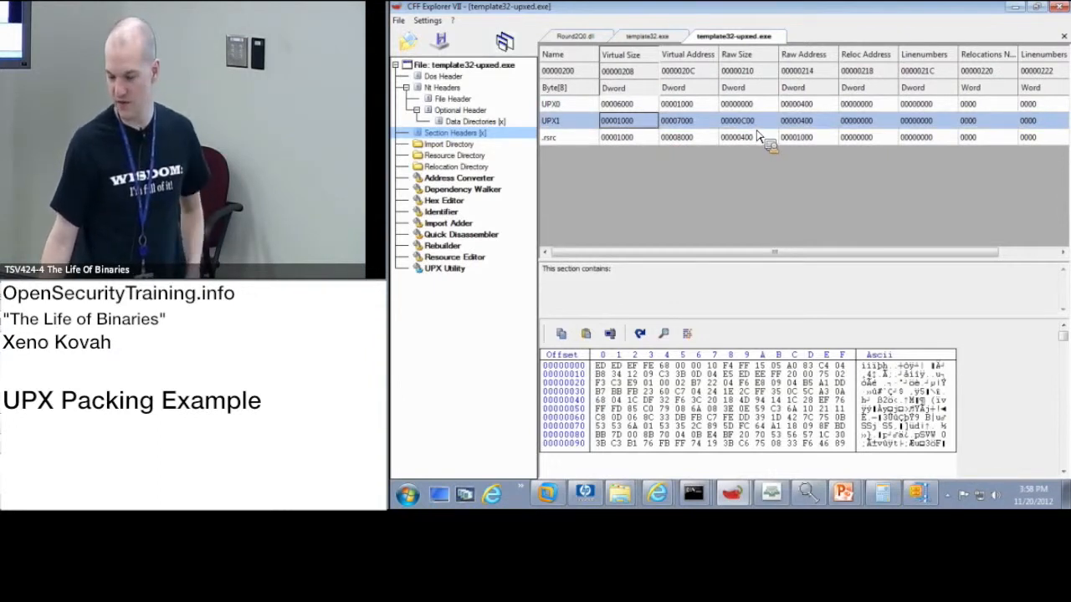
{"action": "mouse_move", "coordinate": [686, 137]}
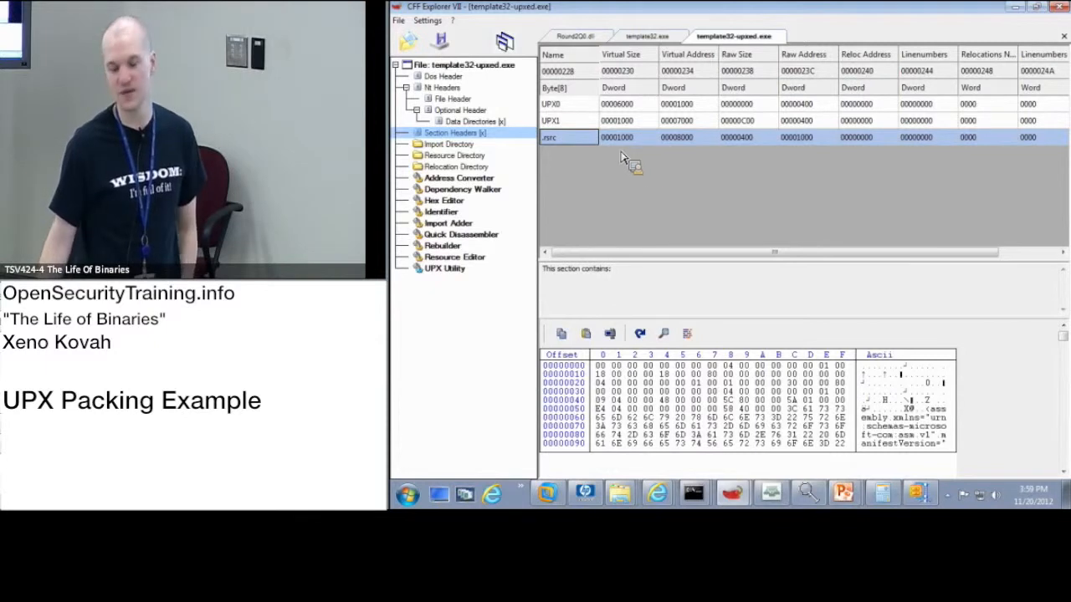
{"action": "mouse_move", "coordinate": [643, 171]}
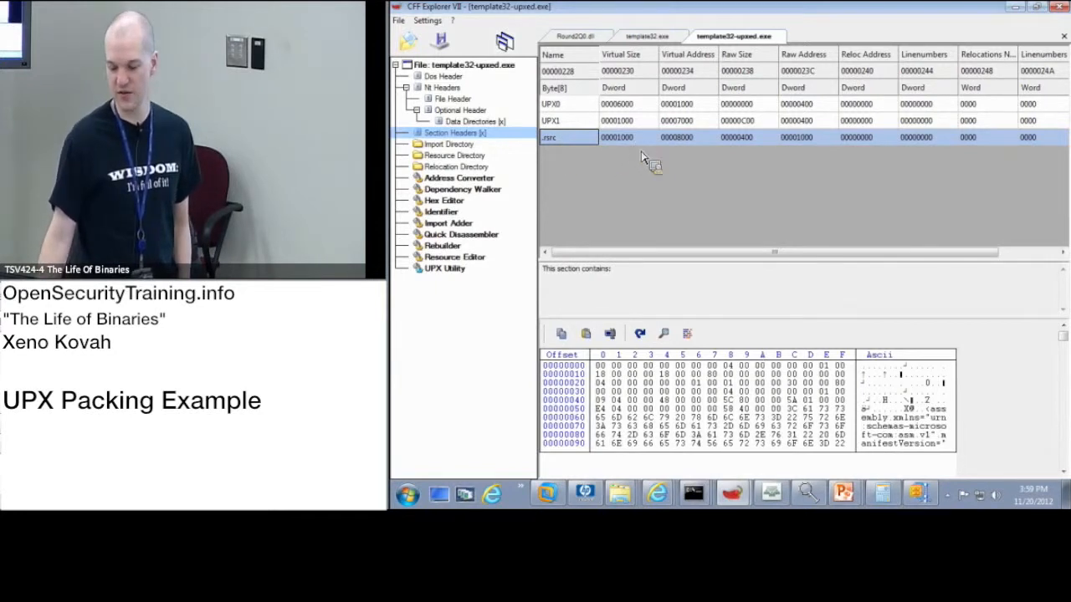
{"action": "mouse_move", "coordinate": [683, 151]}
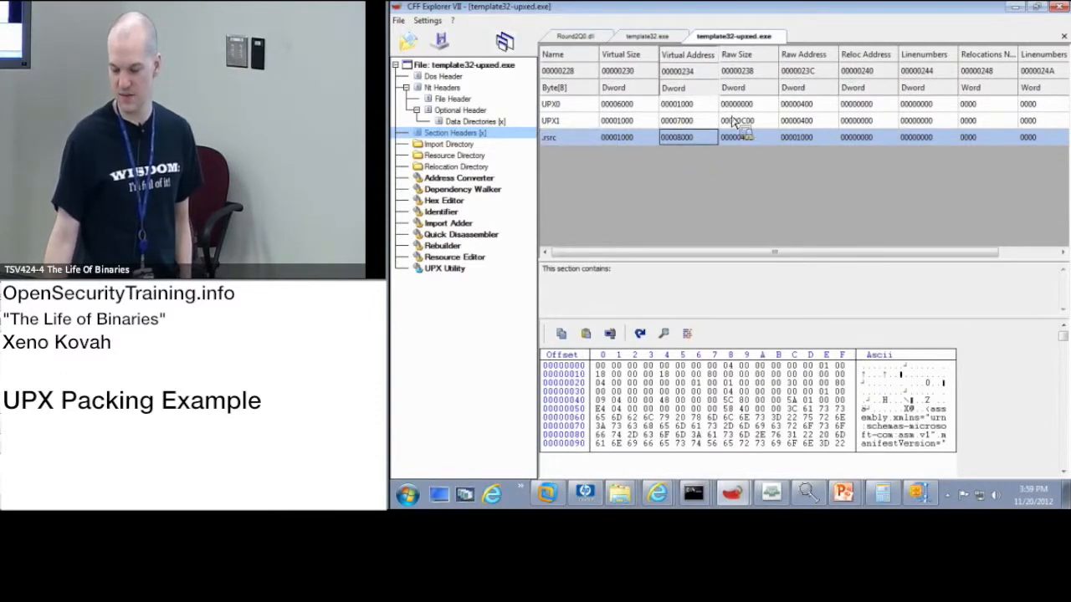
- Inspect template32.exe's .rsrc section header, then show template32-upxed.exe's resource manifest
{"action": "left_click", "coordinate": [649, 37]}
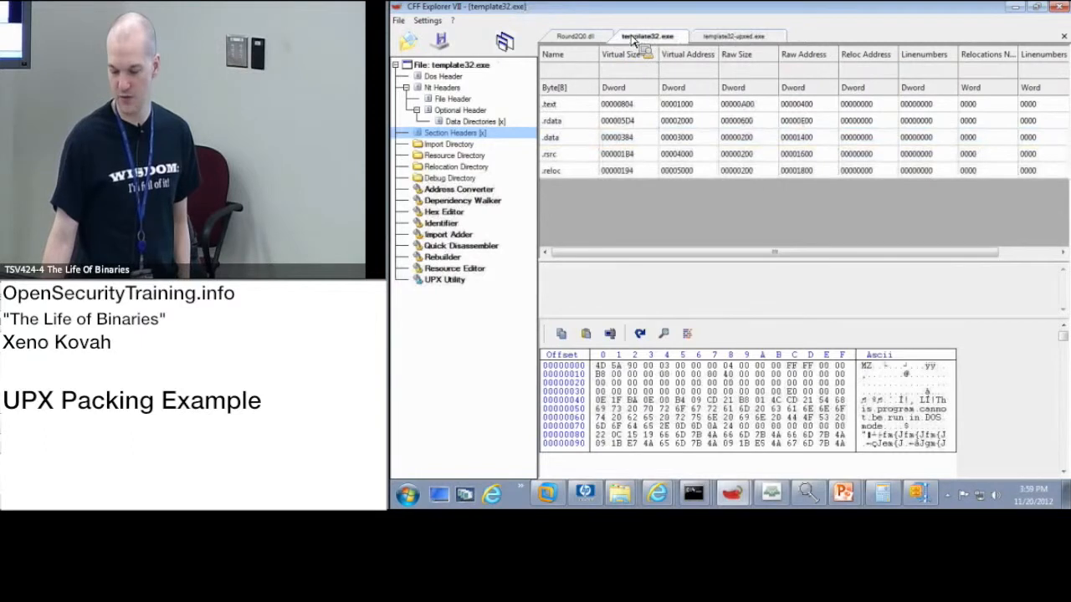
{"action": "left_click", "coordinate": [676, 154]}
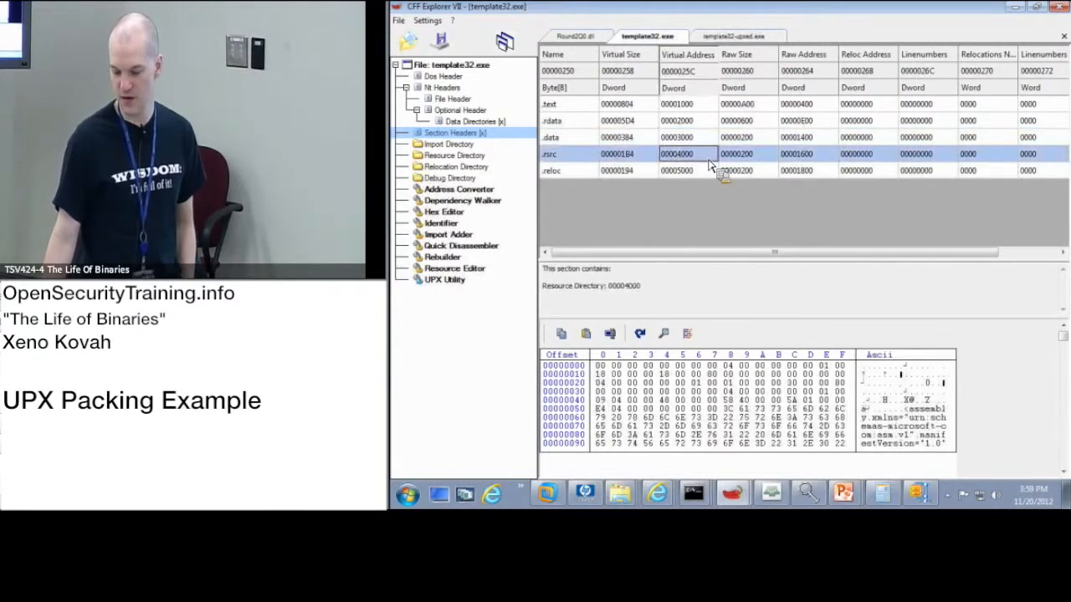
{"action": "mouse_move", "coordinate": [750, 157]}
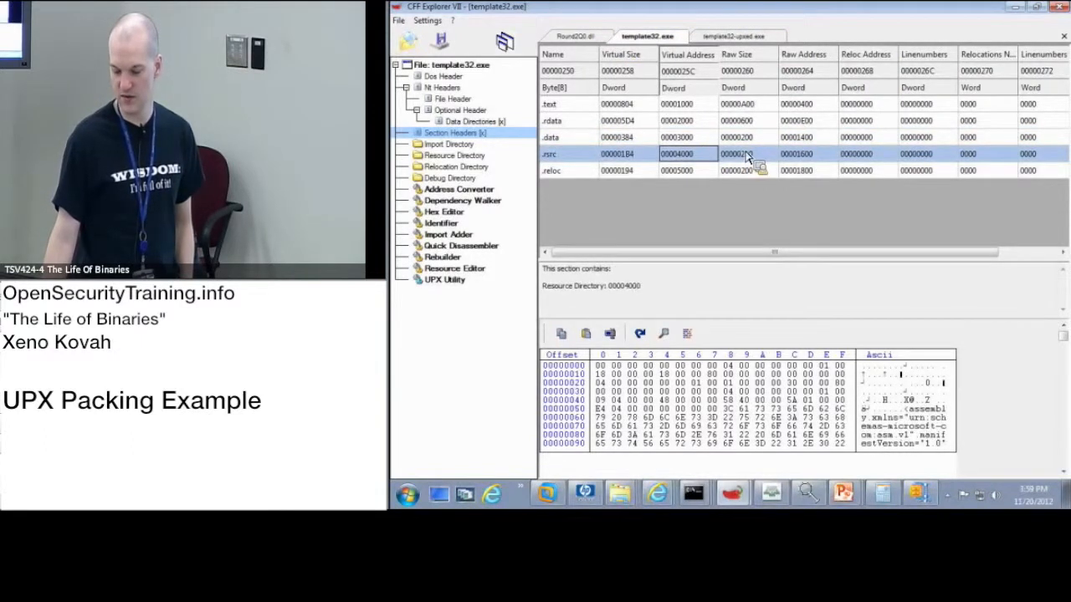
{"action": "left_click", "coordinate": [736, 37]}
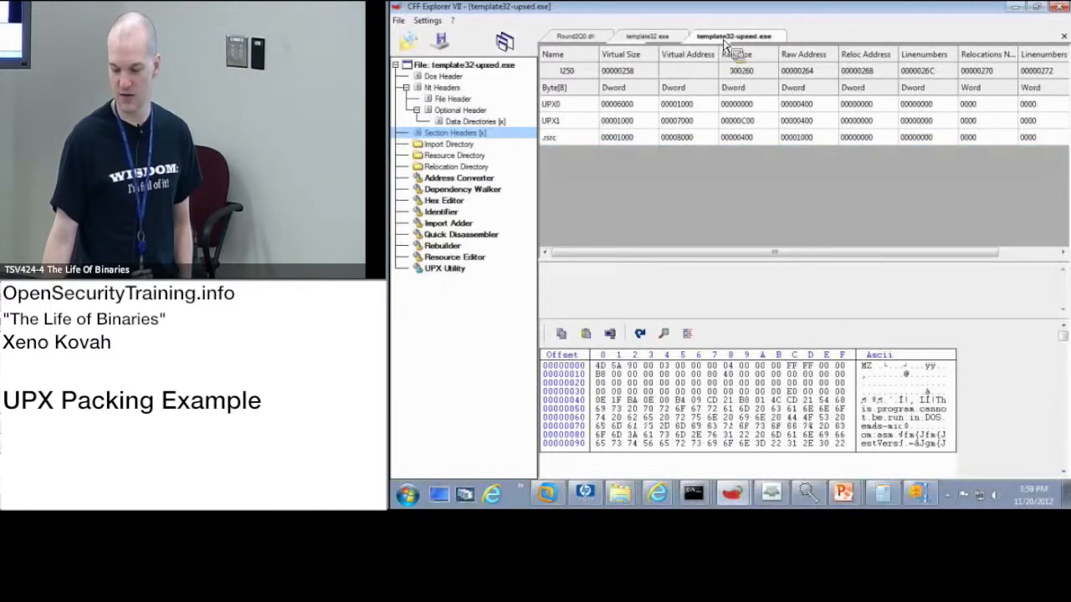
{"action": "left_click", "coordinate": [549, 137]}
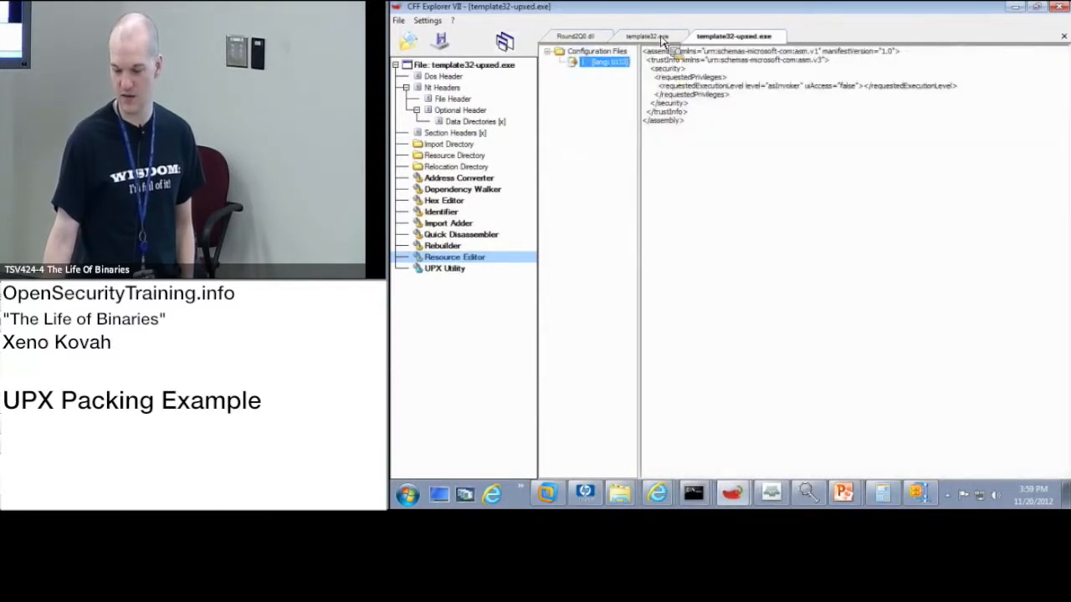
- View template32.exe's identical manifest XML, then return to the packed file's resources
{"action": "left_click", "coordinate": [646, 35]}
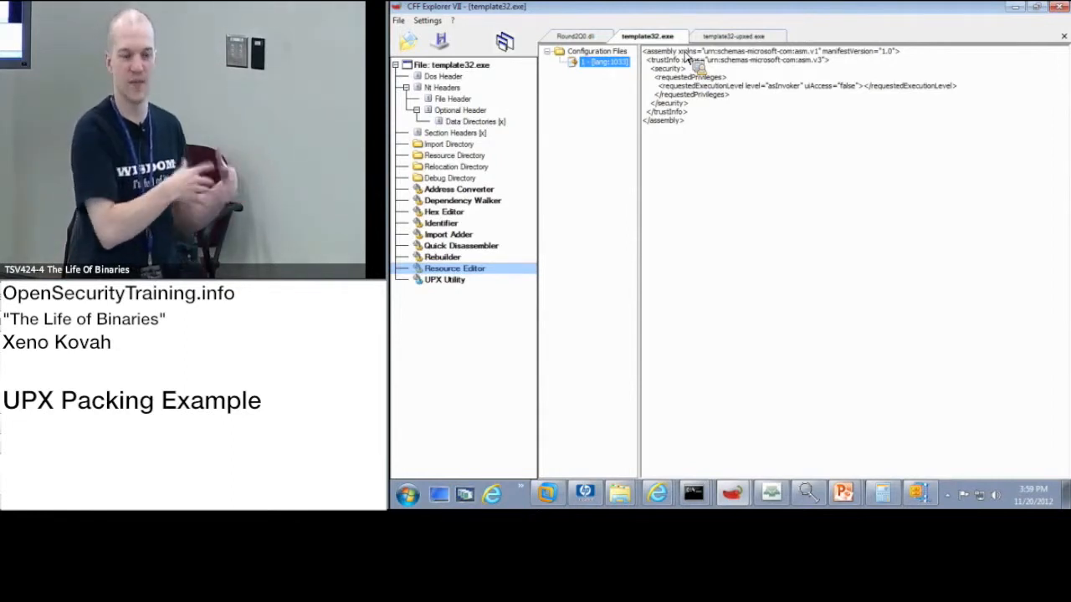
{"action": "mouse_move", "coordinate": [694, 118]}
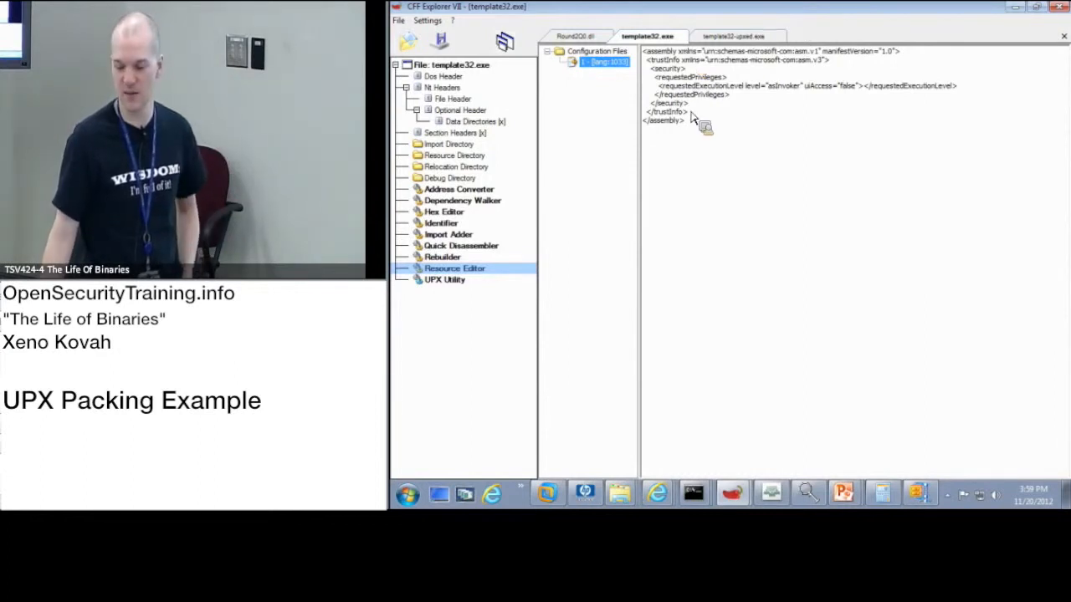
{"action": "mouse_move", "coordinate": [753, 137]}
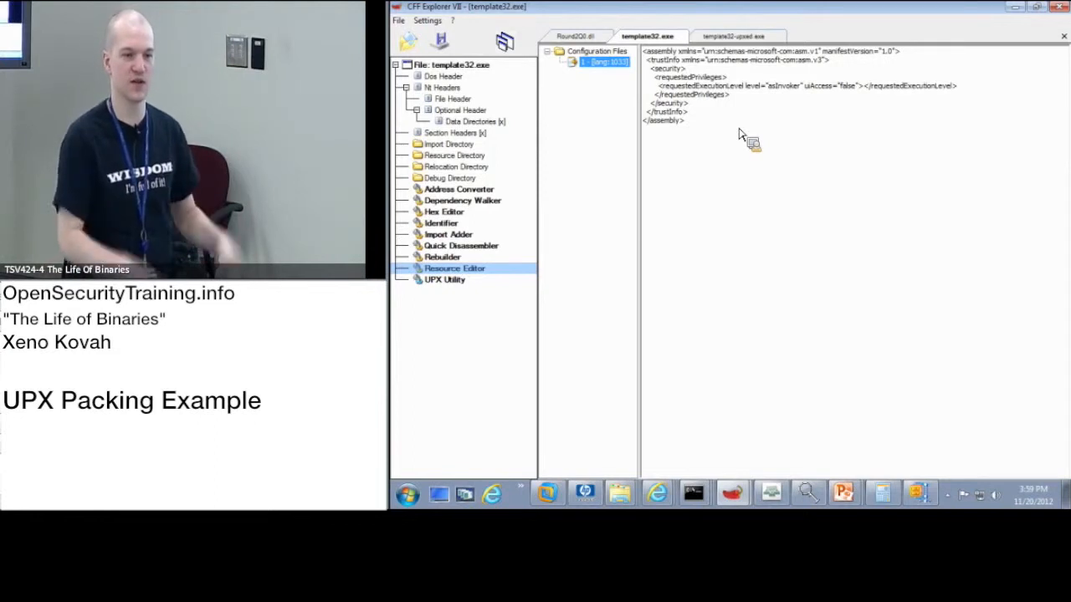
{"action": "left_click", "coordinate": [732, 37]}
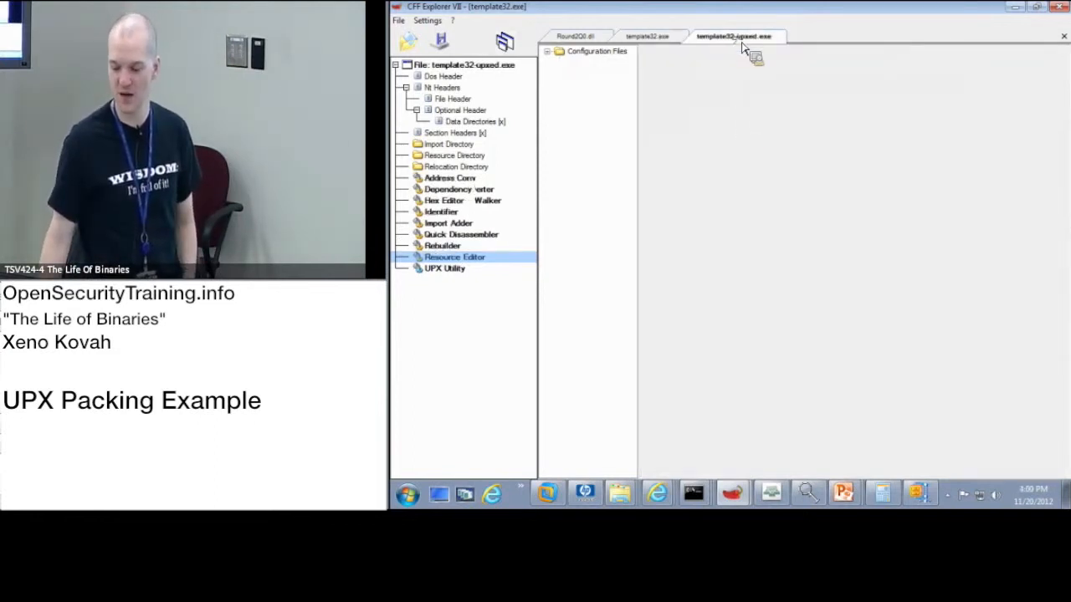
- Show template32.exe's section headers, then view the UPX1 section of template32-upxed.exe for comparison
{"action": "left_click", "coordinate": [455, 133]}
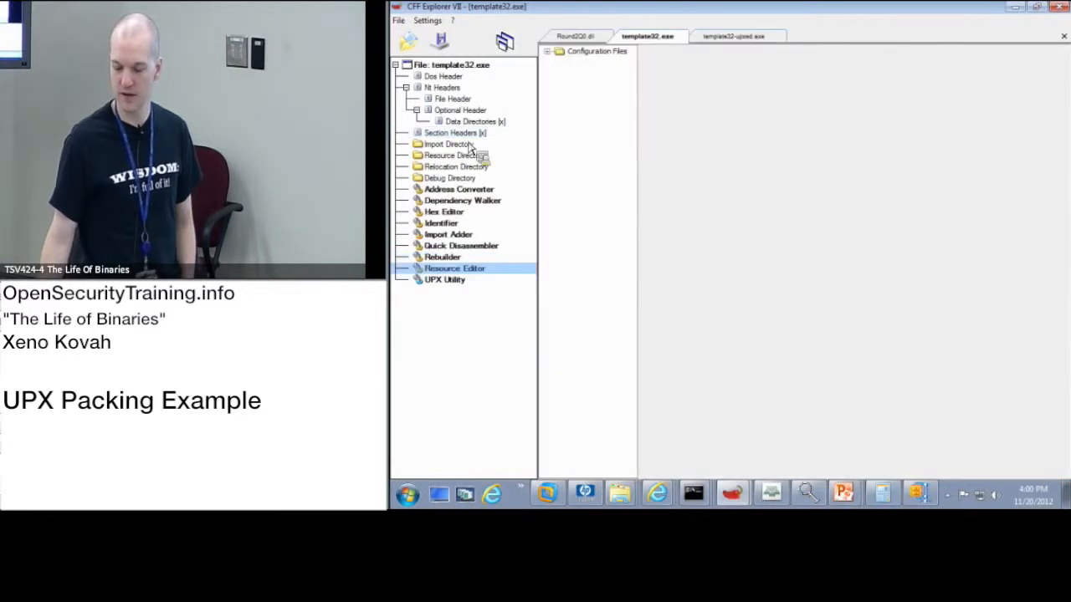
{"action": "left_click", "coordinate": [455, 132]}
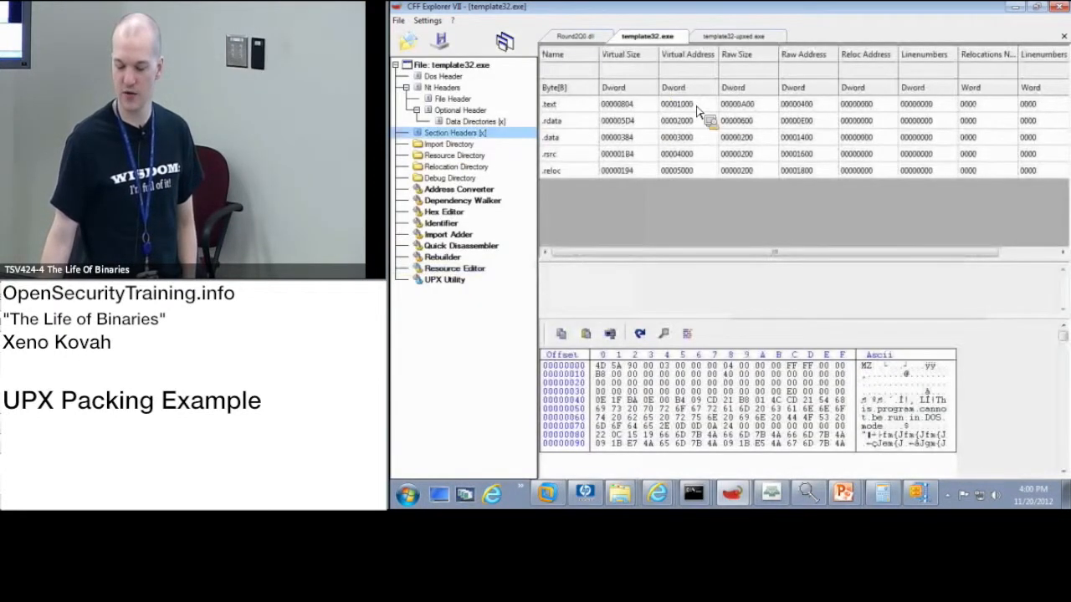
{"action": "left_click", "coordinate": [736, 37]}
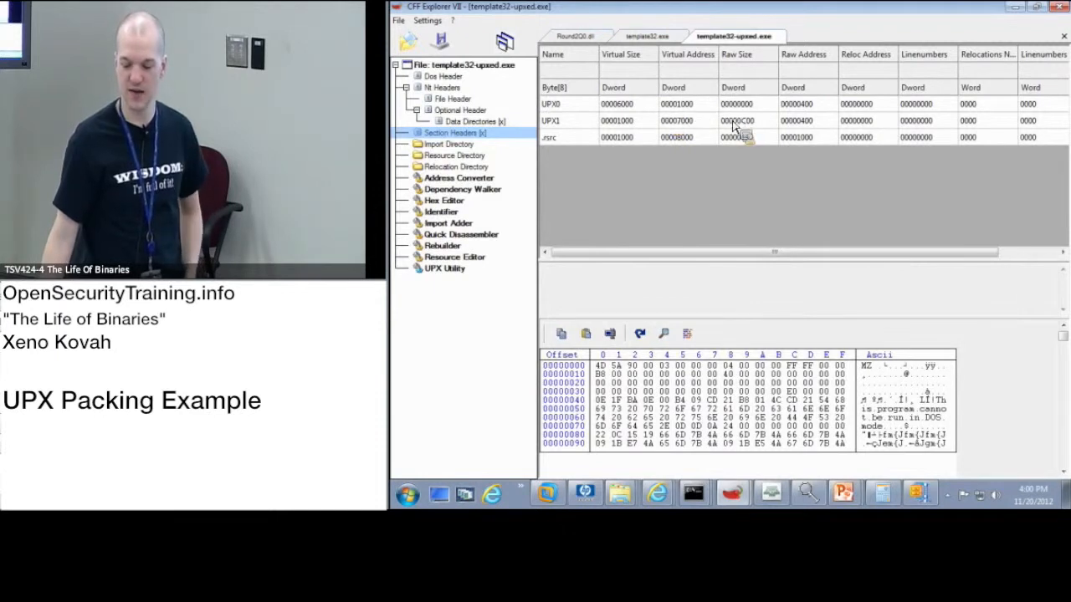
{"action": "left_click", "coordinate": [736, 121]}
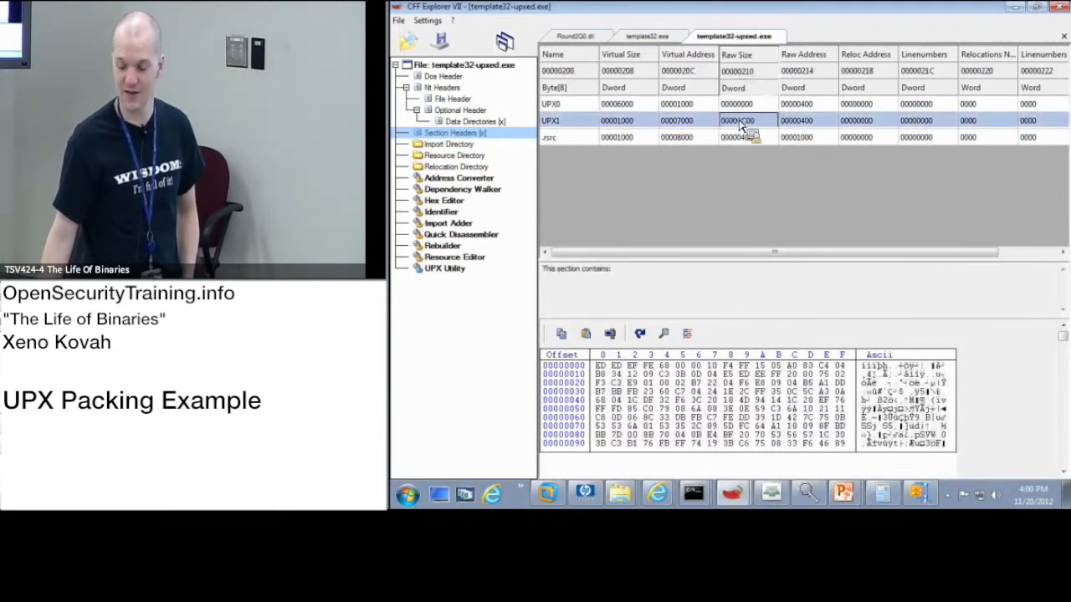